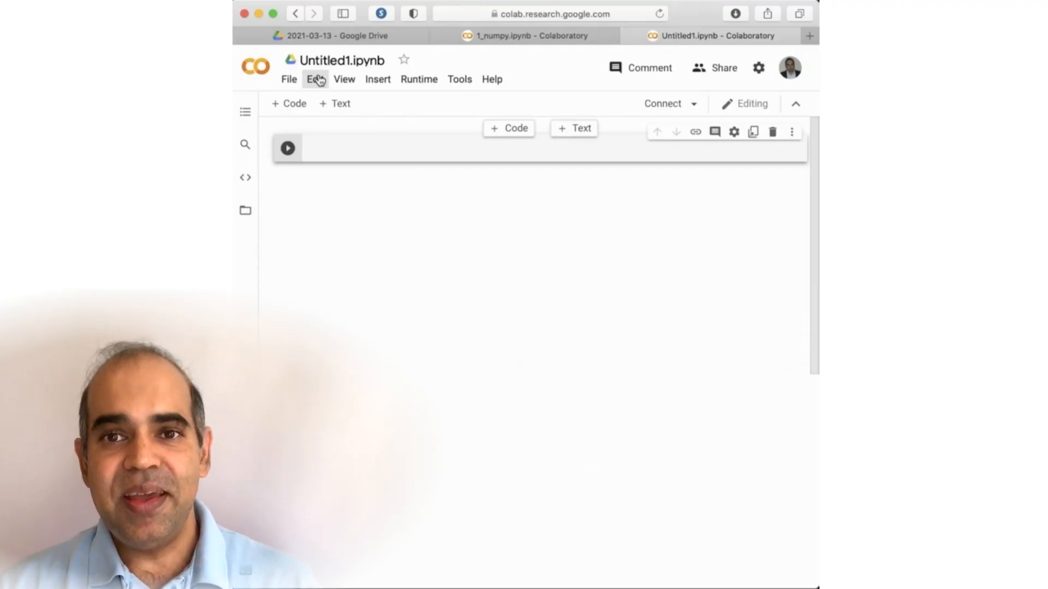
Rename the notebook title from Untitled1.ipynb to '2 pandas.ipynb'
{"action": "double_click", "coordinate": [341, 60]}
{"action": "type", "text": "2 "}
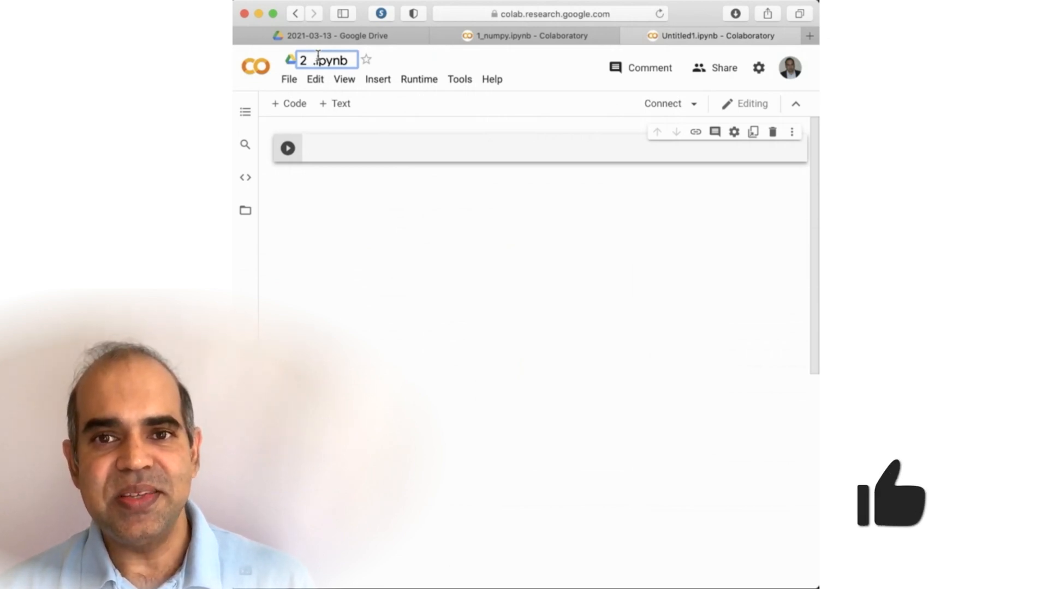
{"action": "type", "text": "pan"}
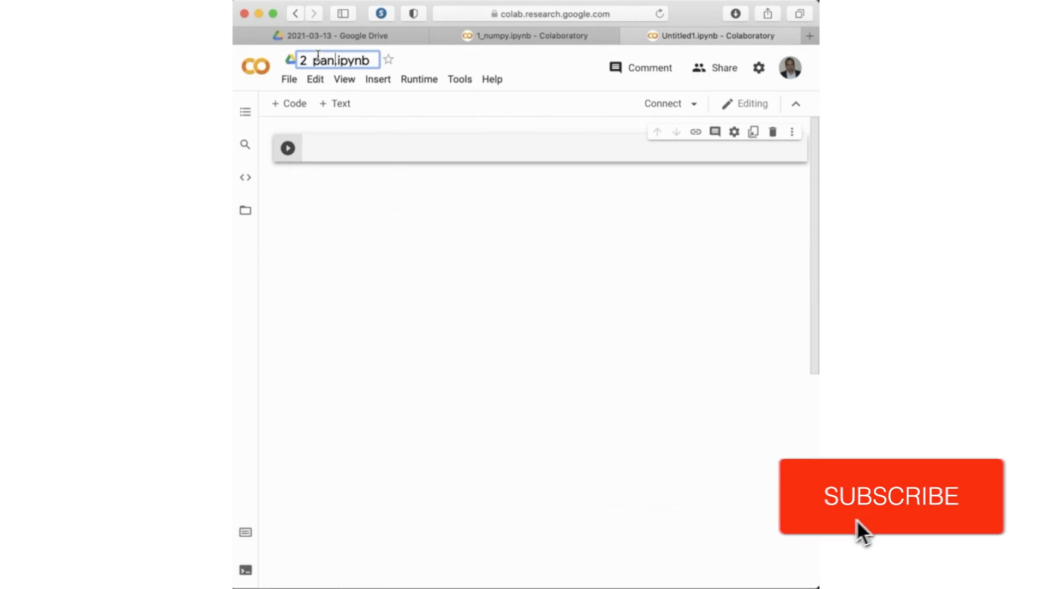
{"action": "type", "text": "das"}
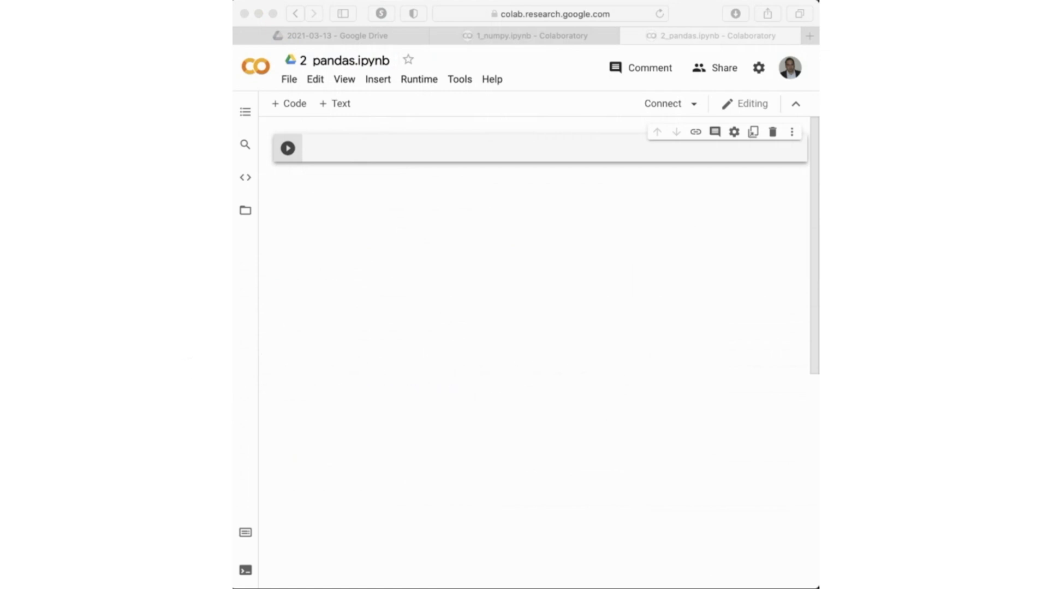
{"action": "mouse_move", "coordinate": [732, 149]}
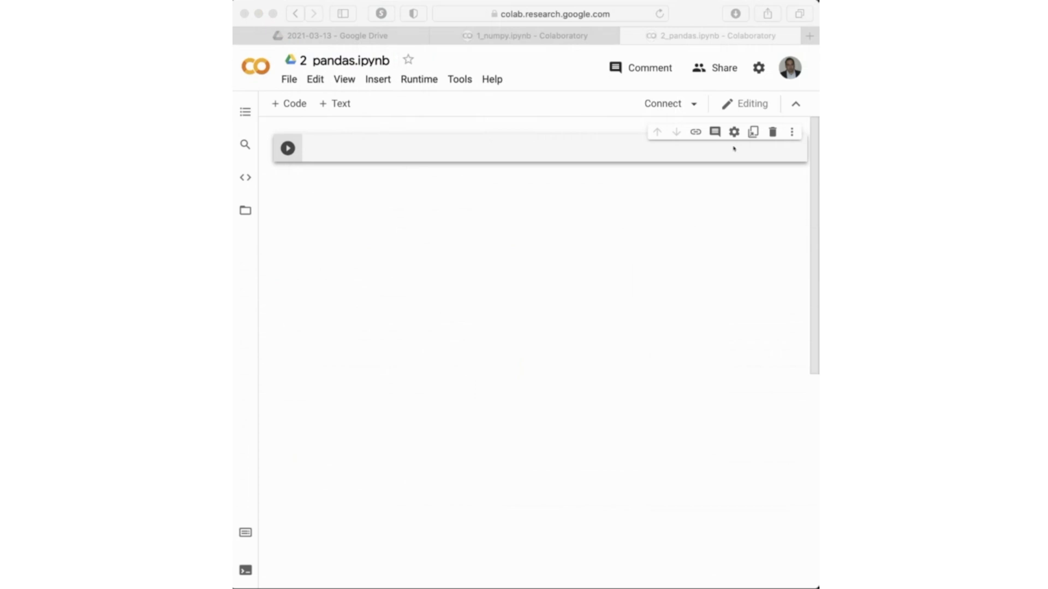
{"action": "mouse_move", "coordinate": [366, 205]}
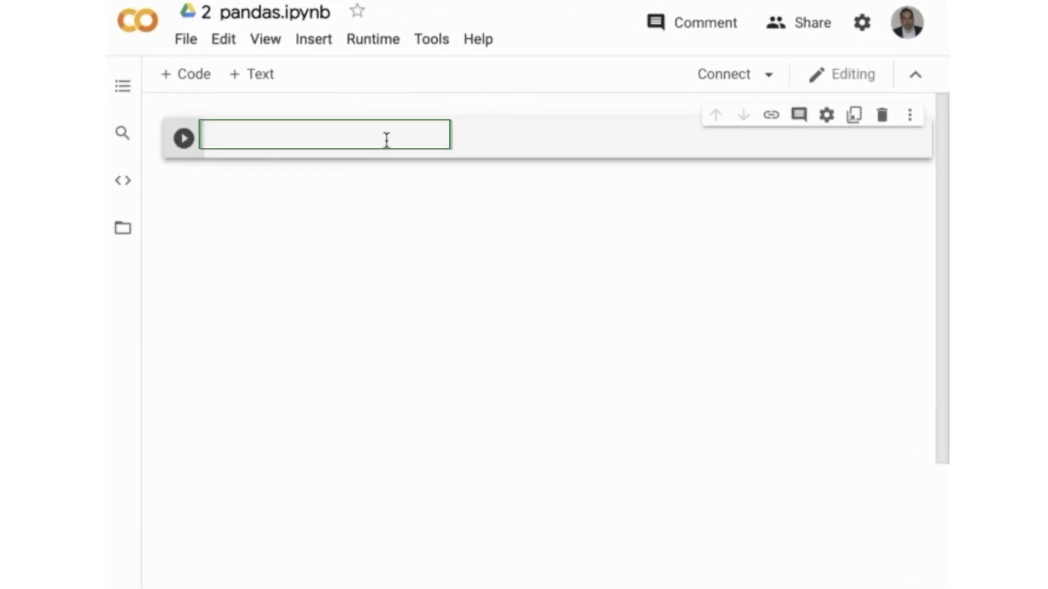
Write 'import numpy as np' and 'import pandas as pd' in the first cell and run it
{"action": "type", "text": "import numpy as"}
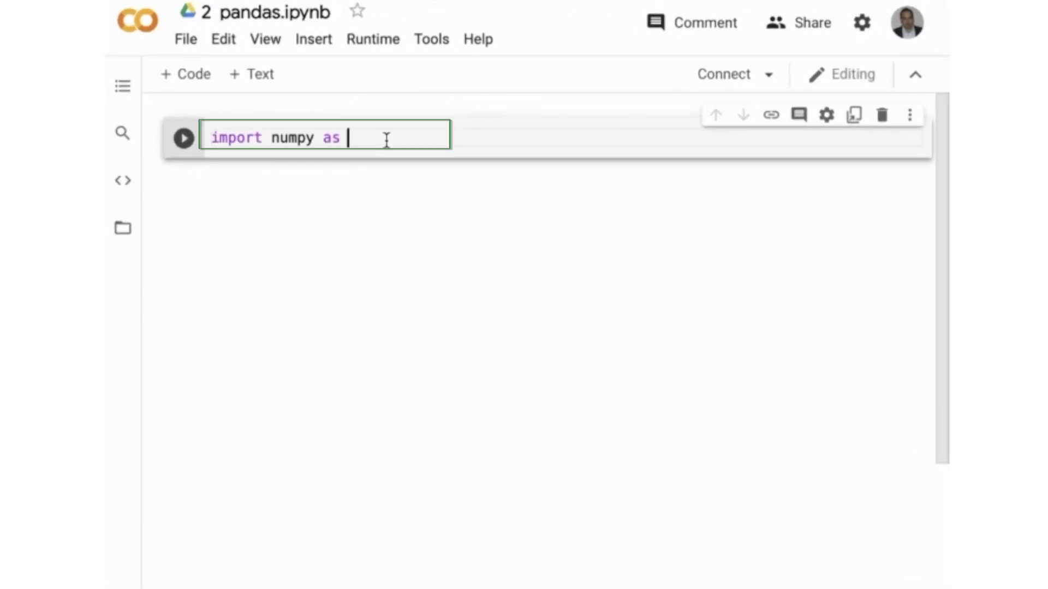
{"action": "type", "text": "np"}
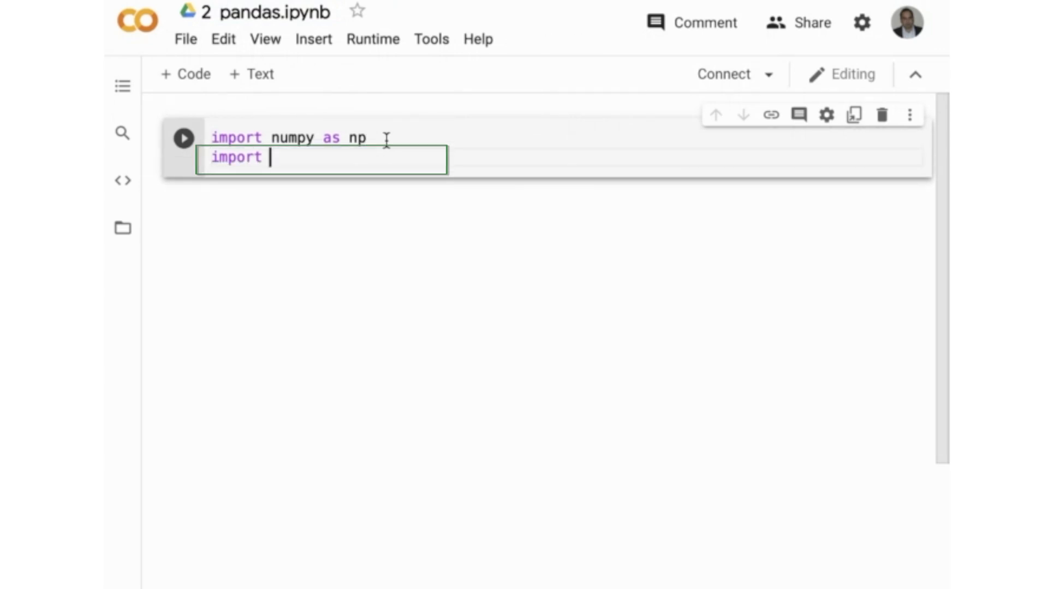
{"action": "type", "text": "pandas as pd"}
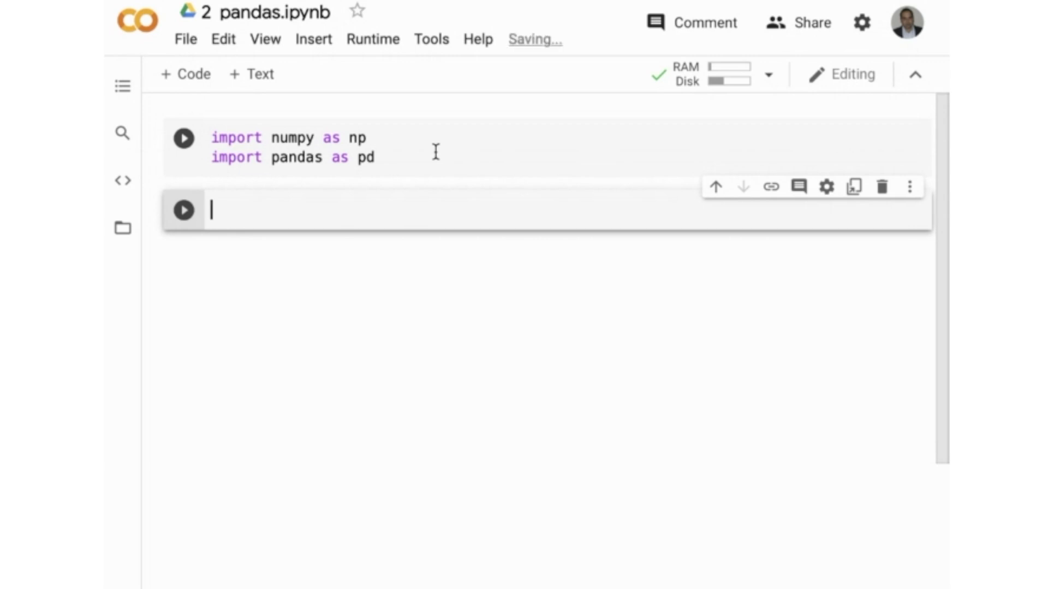
{"action": "left_click", "coordinate": [183, 139]}
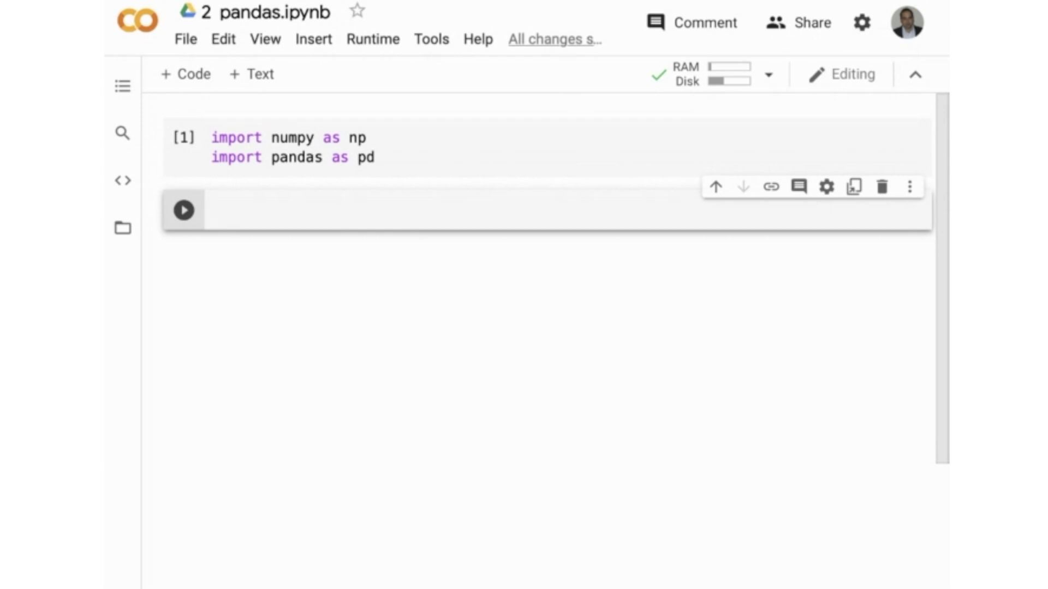
In the second cell, write 'from numpy.random import randn' using autocomplete
{"action": "left_click", "coordinate": [298, 209]}
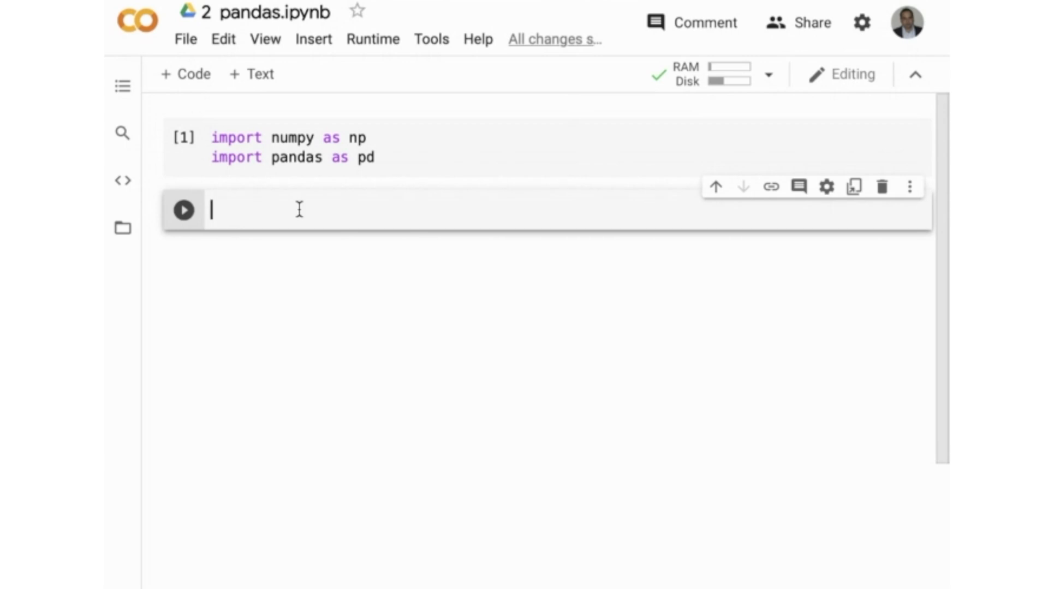
{"action": "type", "text": "from"}
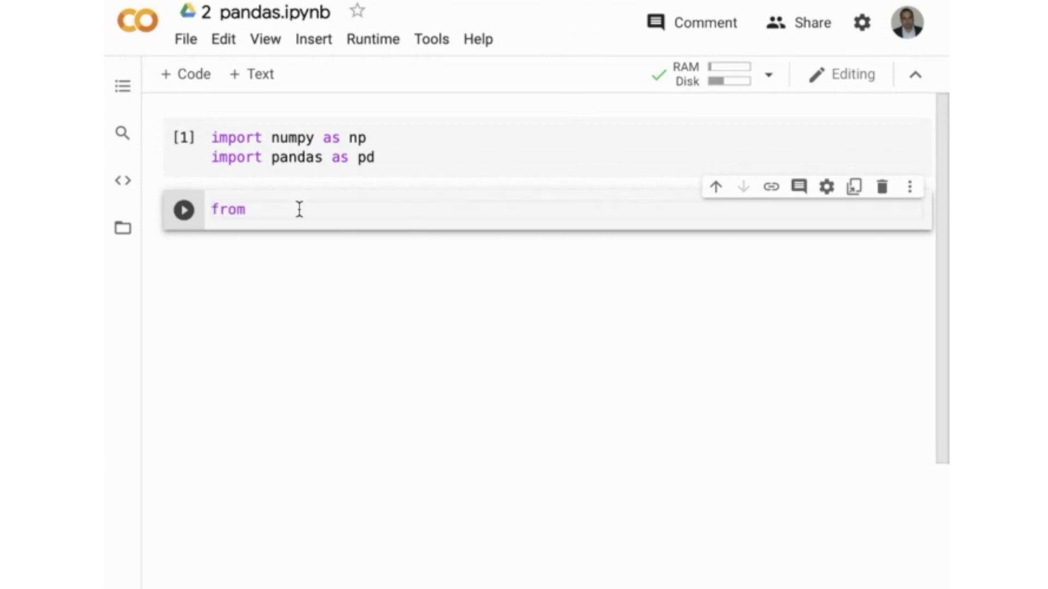
{"action": "type", "text": "numpy."}
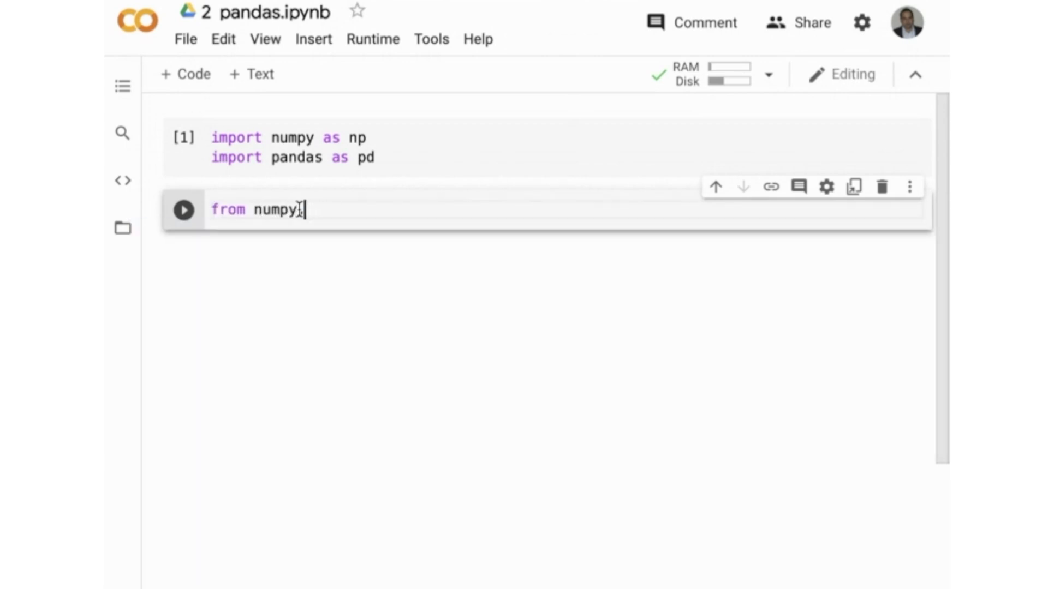
{"action": "type", "text": ".random import randn"}
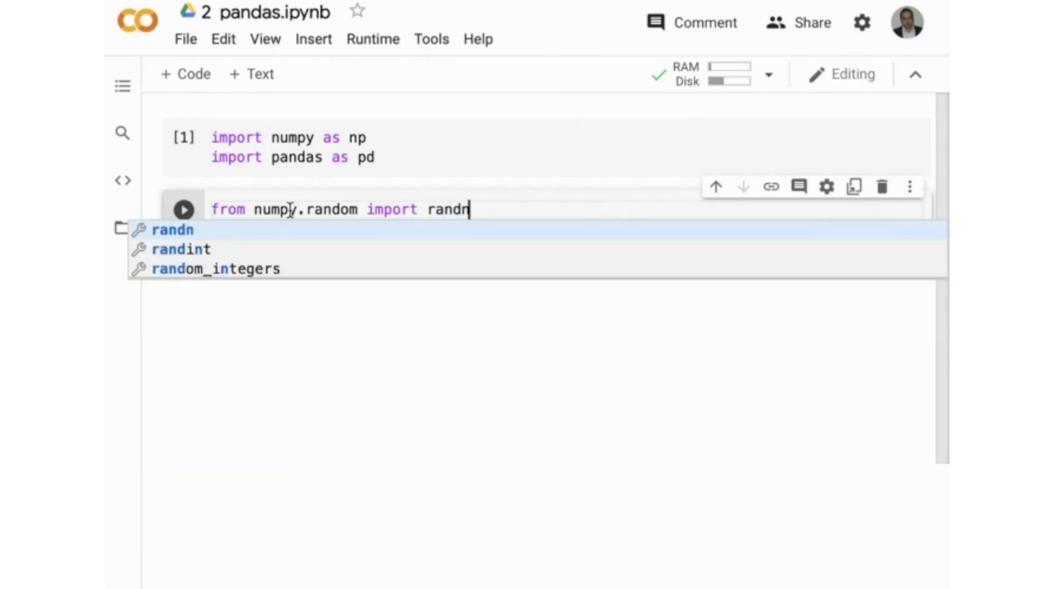
{"action": "key", "text": "enter"}
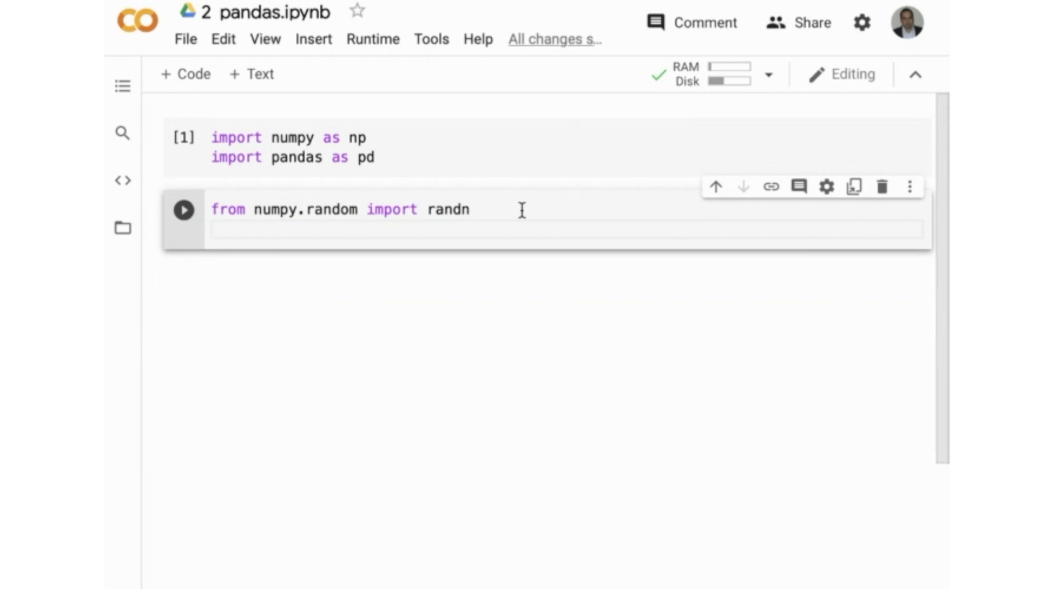
Add np.random.seed(50) to the cell and run it
{"action": "type", "text": "np"}
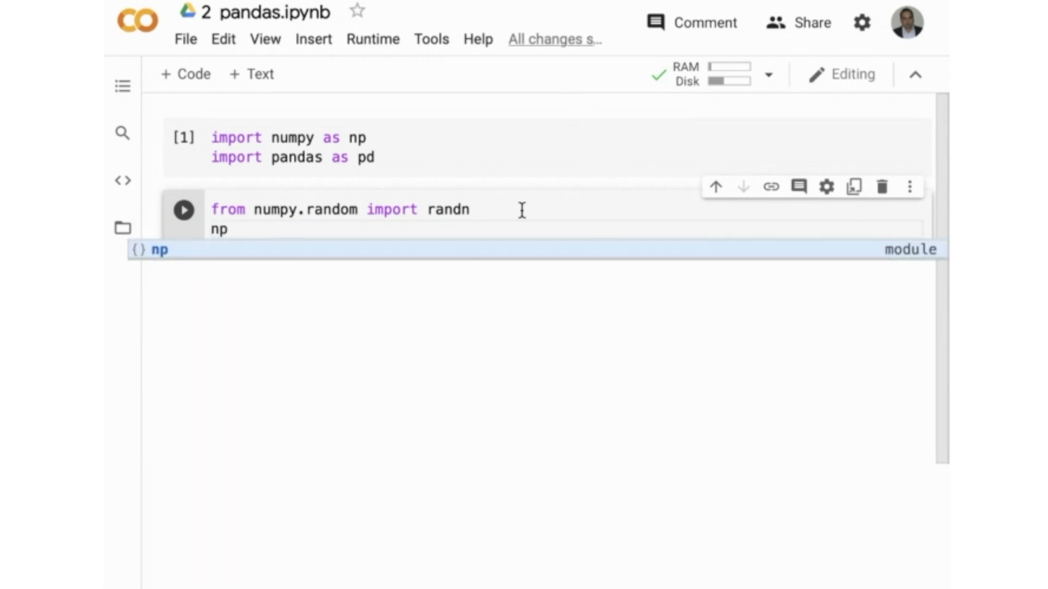
{"action": "type", "text": ".random"}
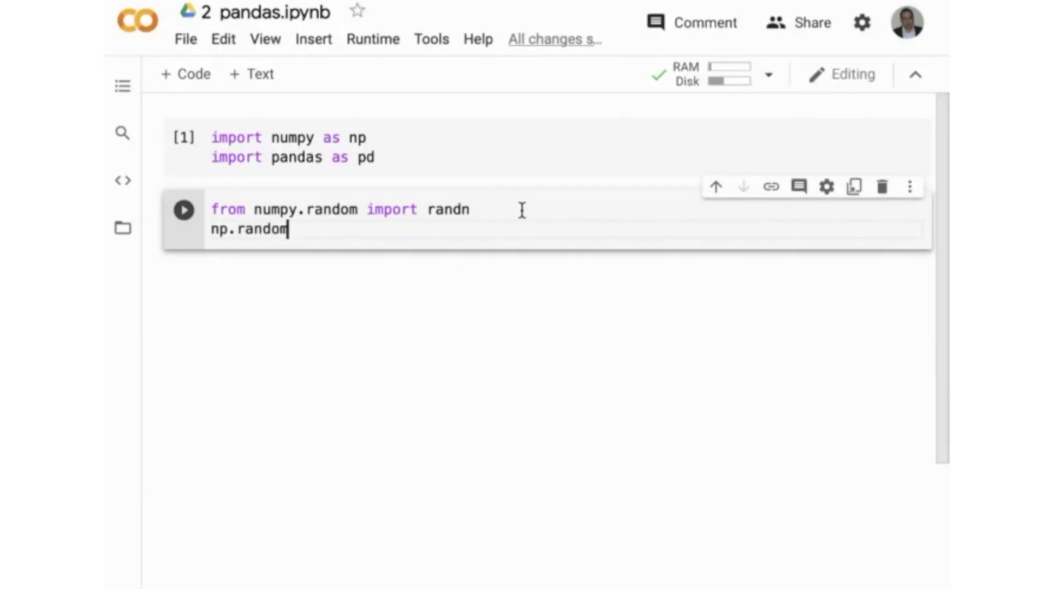
{"action": "type", "text": ".seed("}
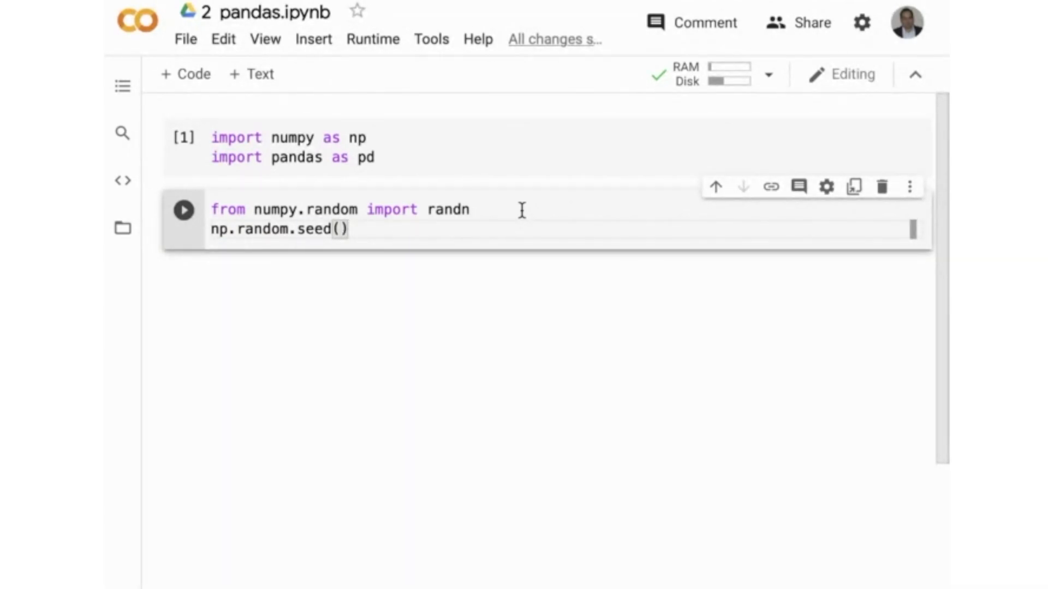
{"action": "type", "text": "50"}
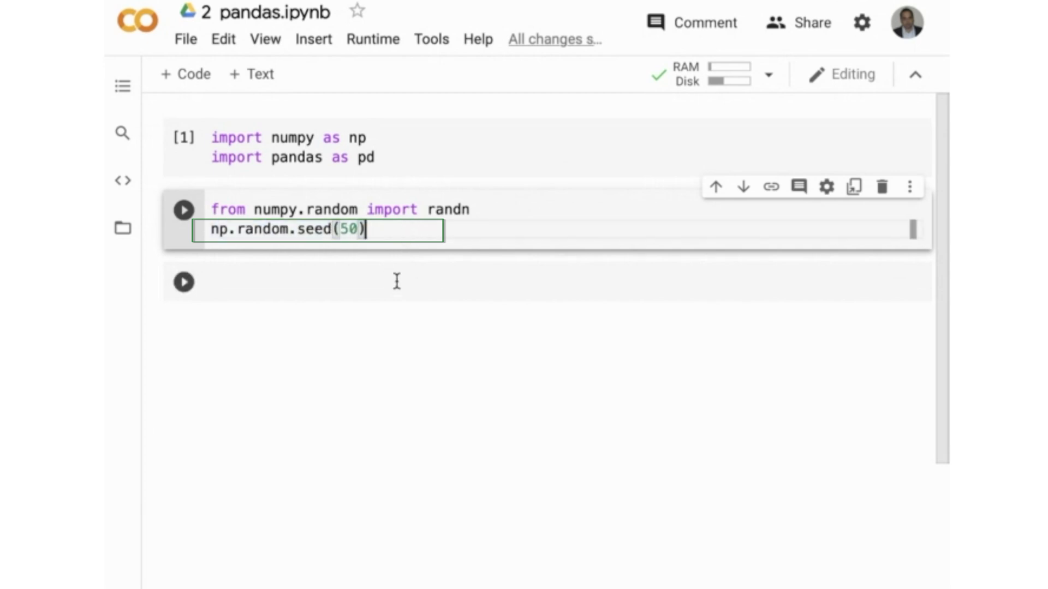
{"action": "key", "text": "shift+enter"}
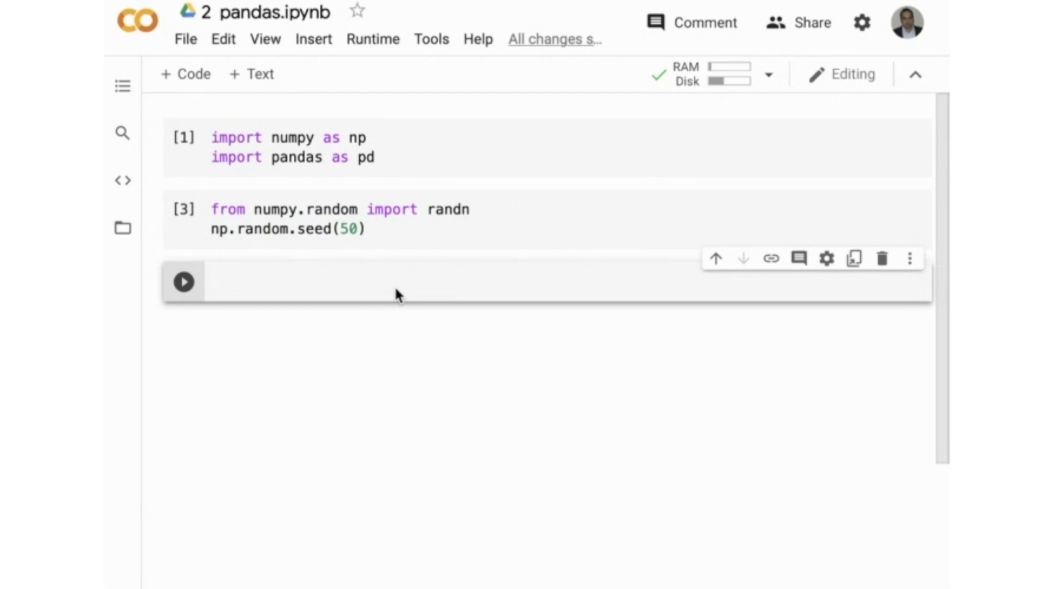
Assign radt = randn(5, 4) and run the cell displaying radt
{"action": "type", "text": "radt"}
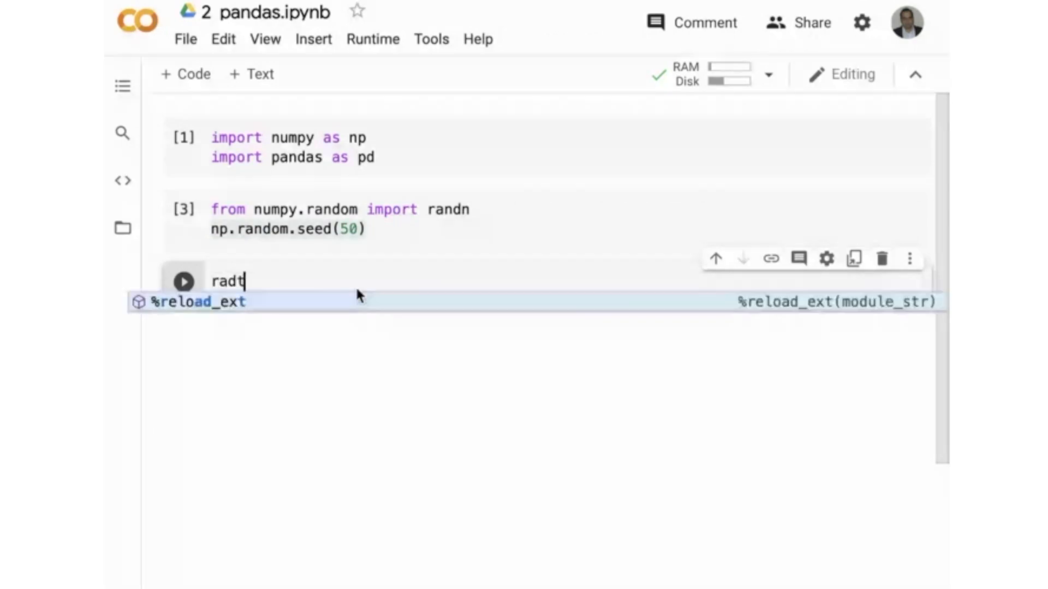
{"action": "type", "text": "= randn(5, 4"}
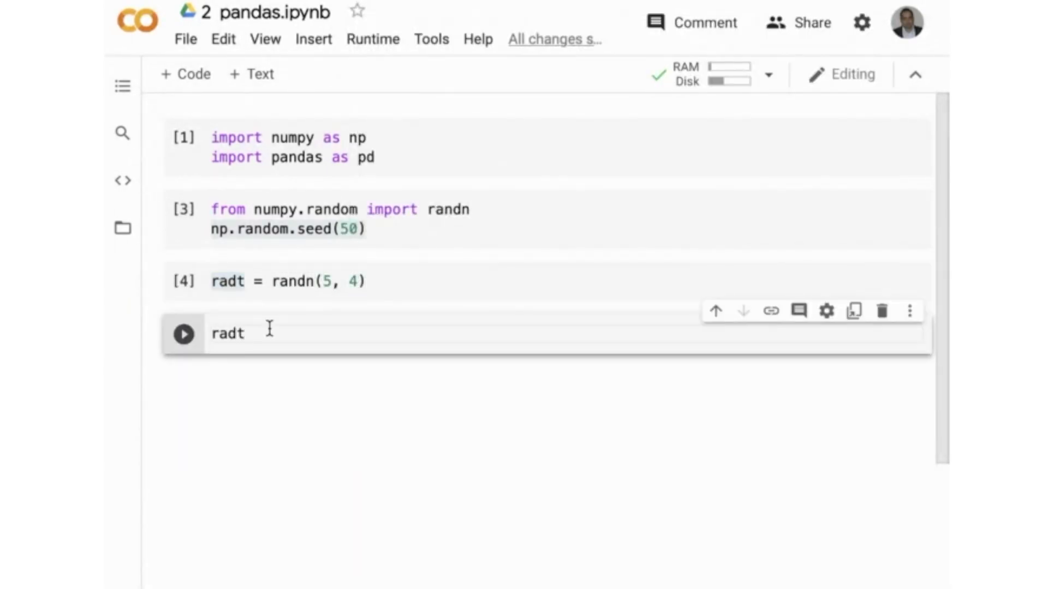
{"action": "left_click", "coordinate": [183, 334]}
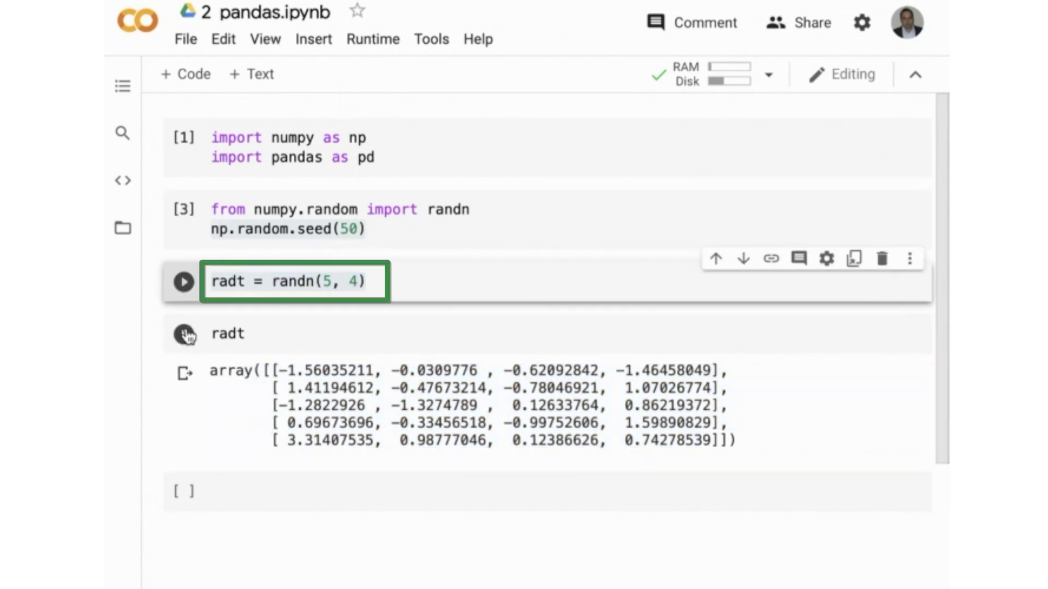
Rerun the radt cell, then the seed-50 cell and the randn cell to reproduce the array
{"action": "left_click", "coordinate": [182, 282]}
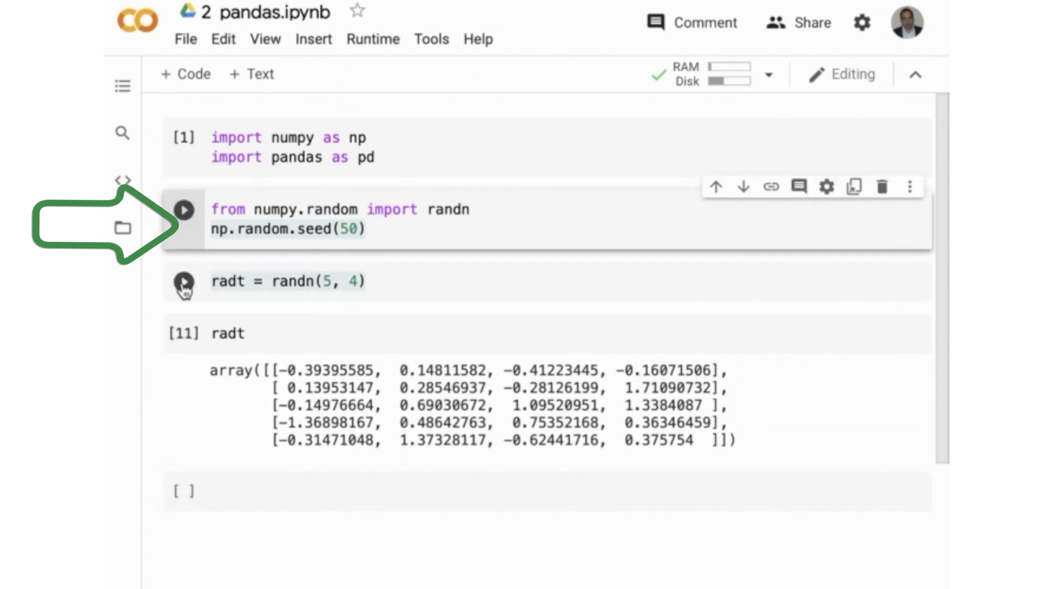
{"action": "left_click", "coordinate": [183, 210]}
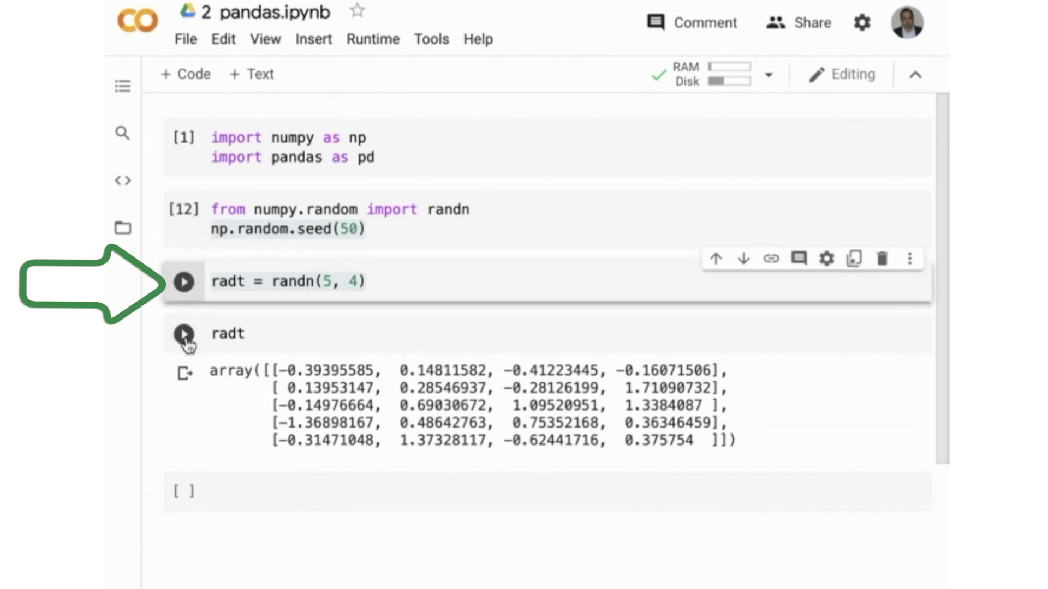
{"action": "left_click", "coordinate": [183, 282]}
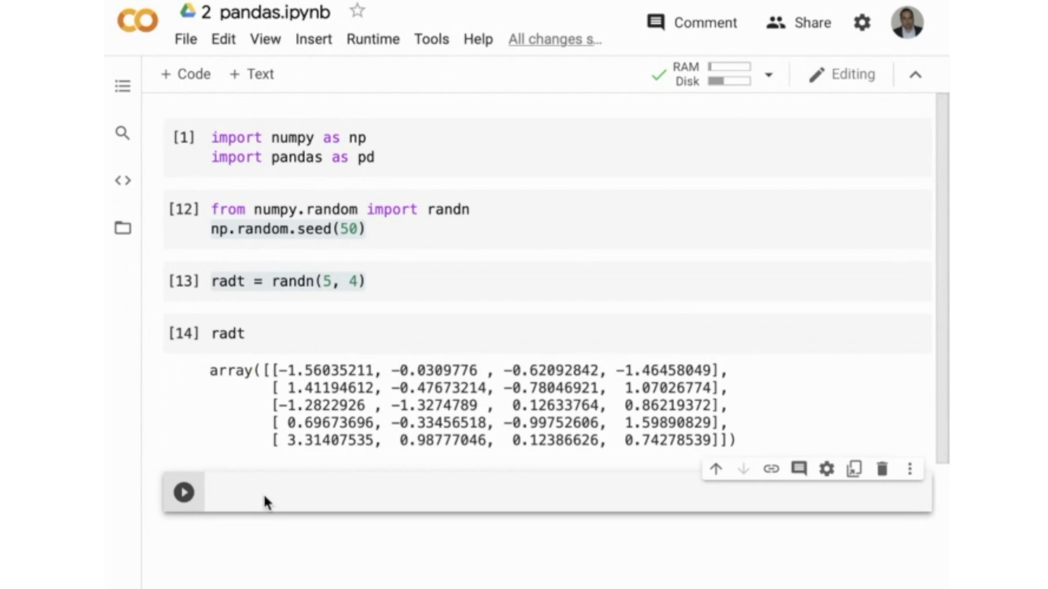
{"action": "left_click", "coordinate": [267, 494]}
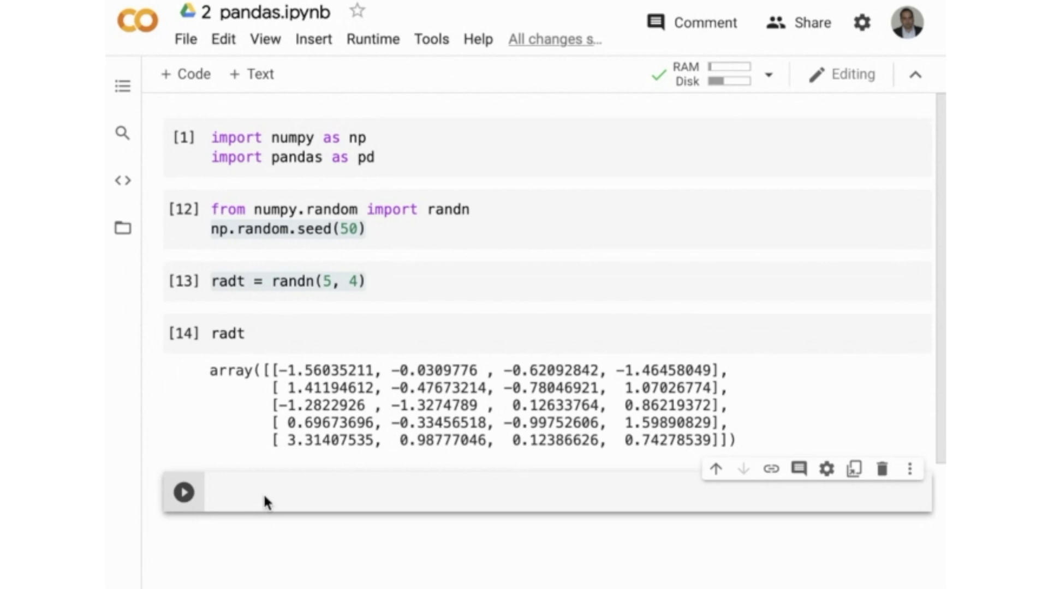
{"action": "left_click", "coordinate": [214, 492]}
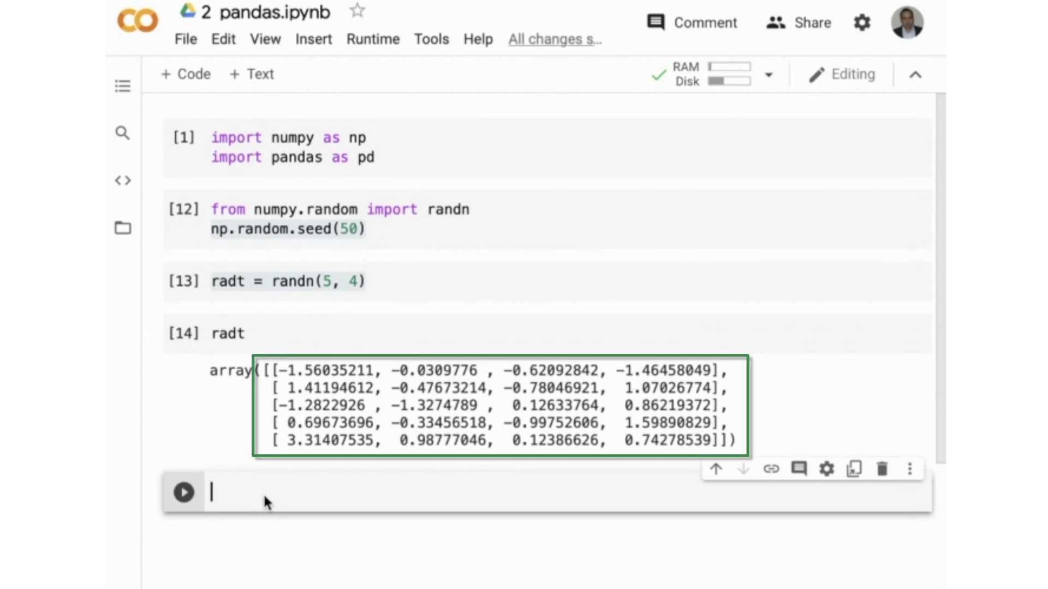
Define df1 = pd.DataFrame(radt, columns=['Hello1','Hello2','Hello3','Hello4']) and run it
{"action": "type", "text": "df1"}
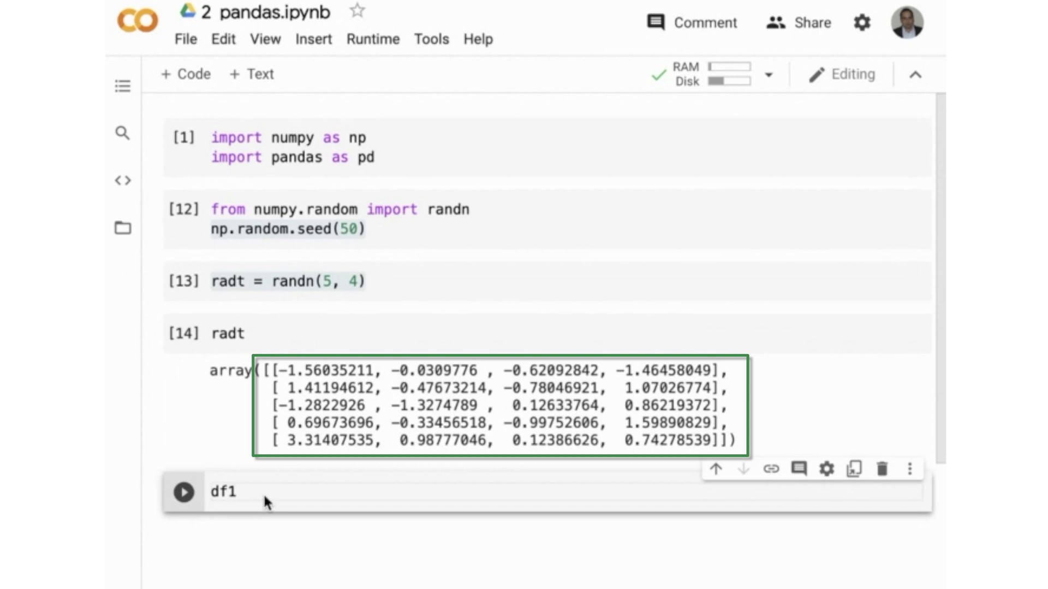
{"action": "type", "text": "="}
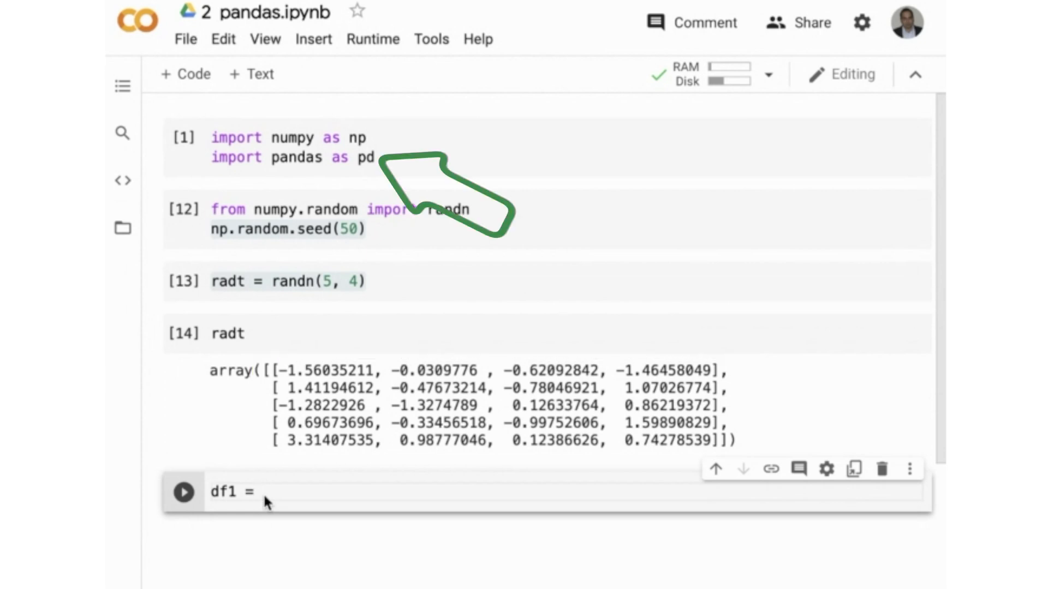
{"action": "type", "text": "pd"}
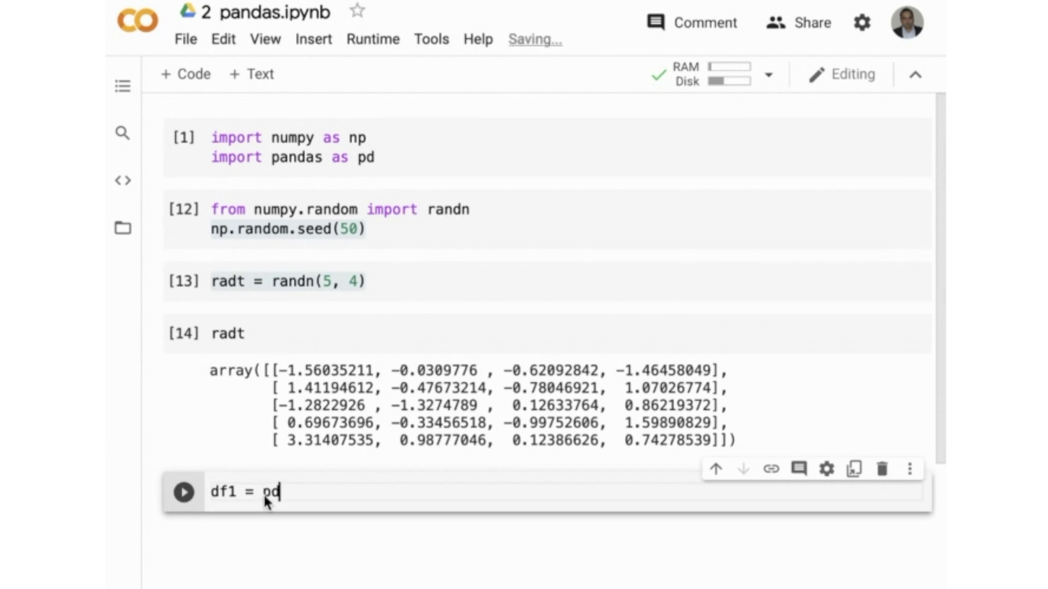
{"action": "type", "text": ".D"}
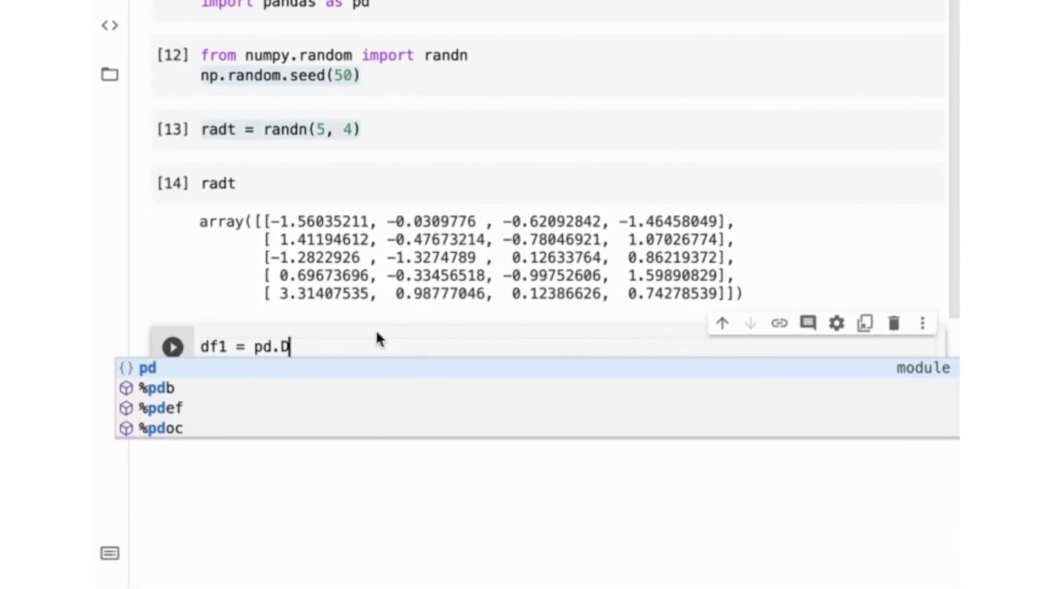
{"action": "type", "text": "ataFrame()"}
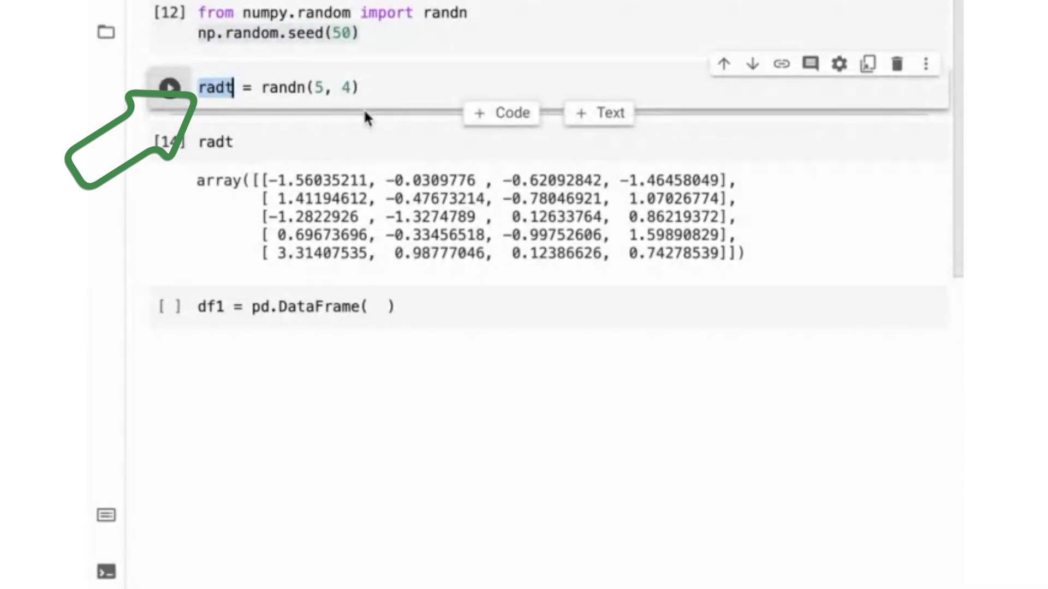
{"action": "type", "text": "radt"}
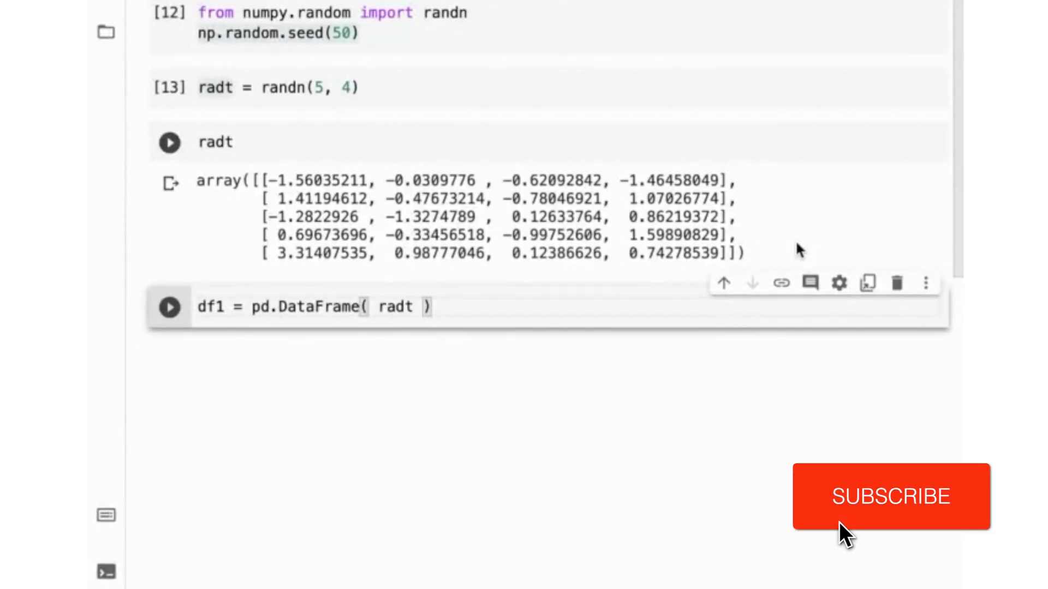
{"action": "left_click", "coordinate": [891, 496]}
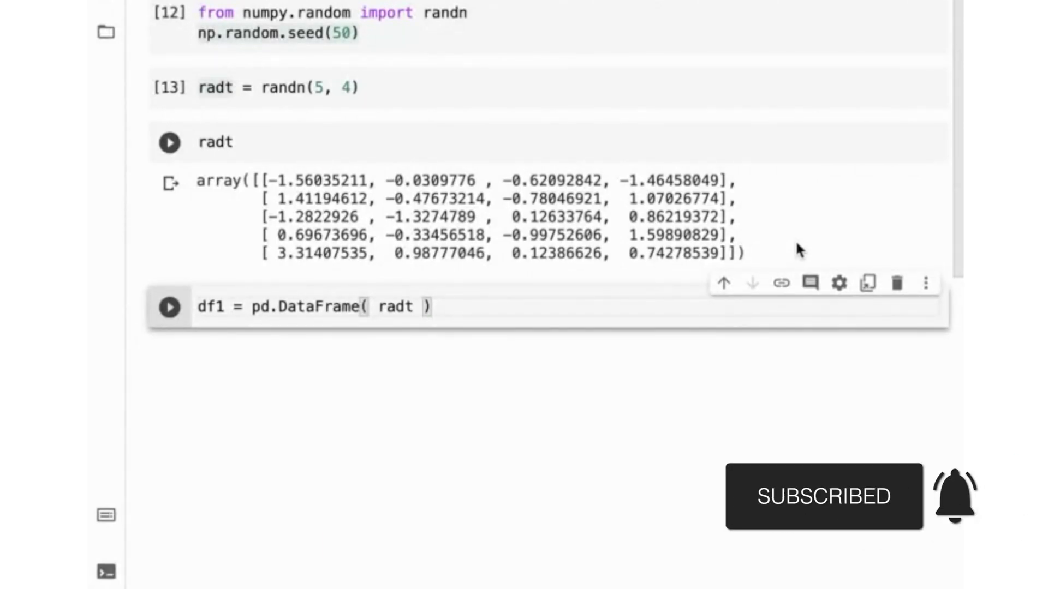
{"action": "type", "text": ","}
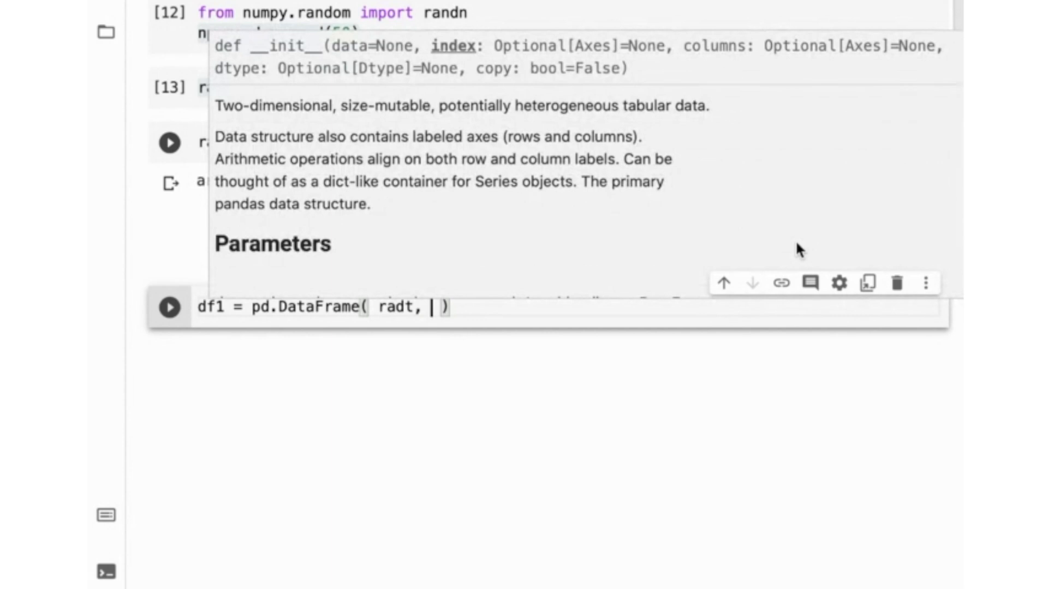
{"action": "type", "text": "['']"}
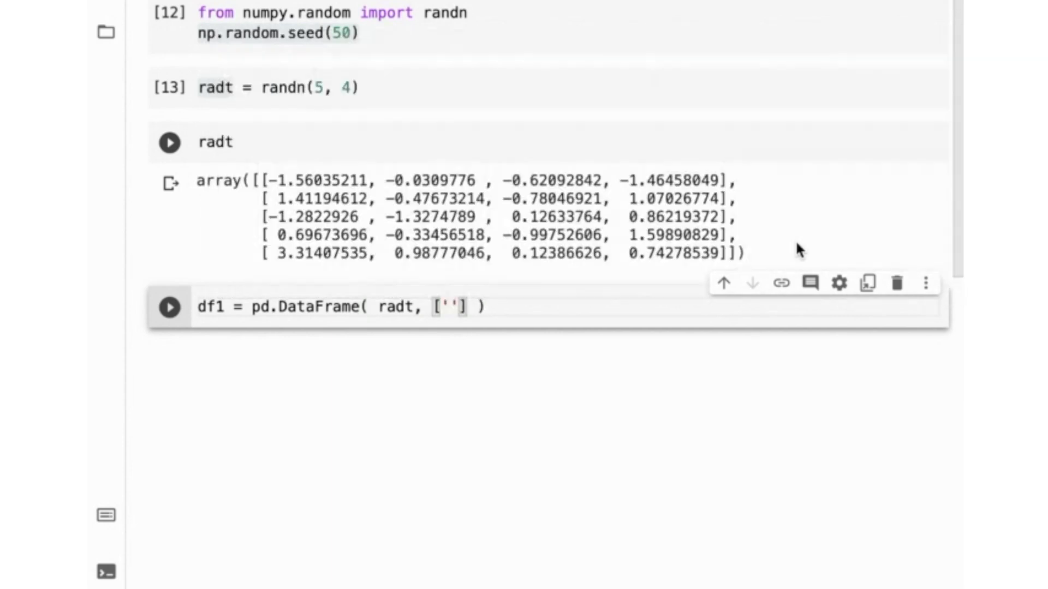
{"action": "type", "text": "Hello1', ['Hello2', 'Hello3', 'Hello4"}
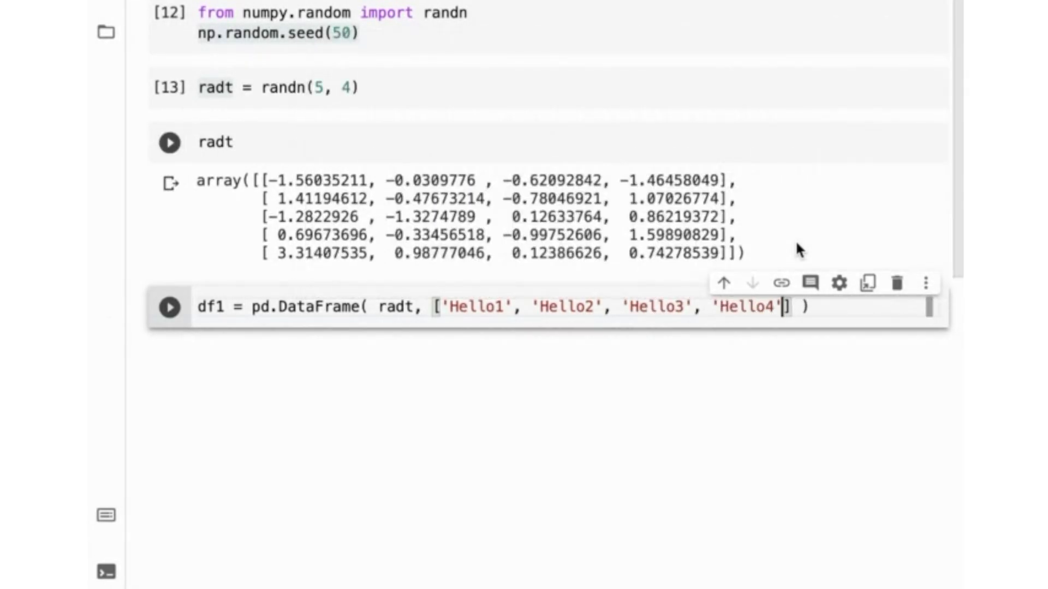
{"action": "key", "text": "Shift+Enter"}
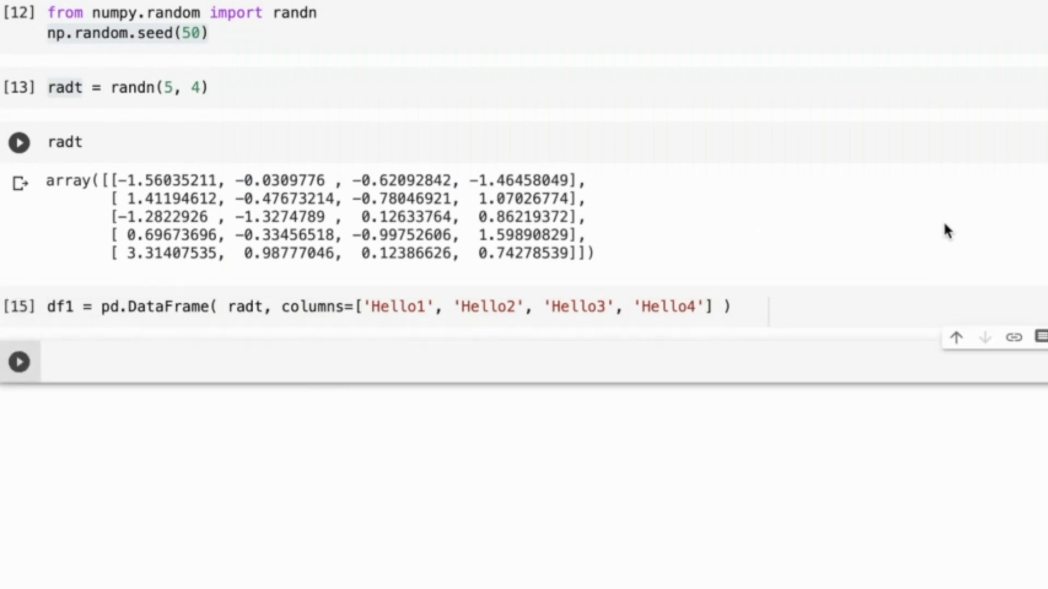
{"action": "mouse_move", "coordinate": [936, 234]}
{"action": "type", "text": "df1"}
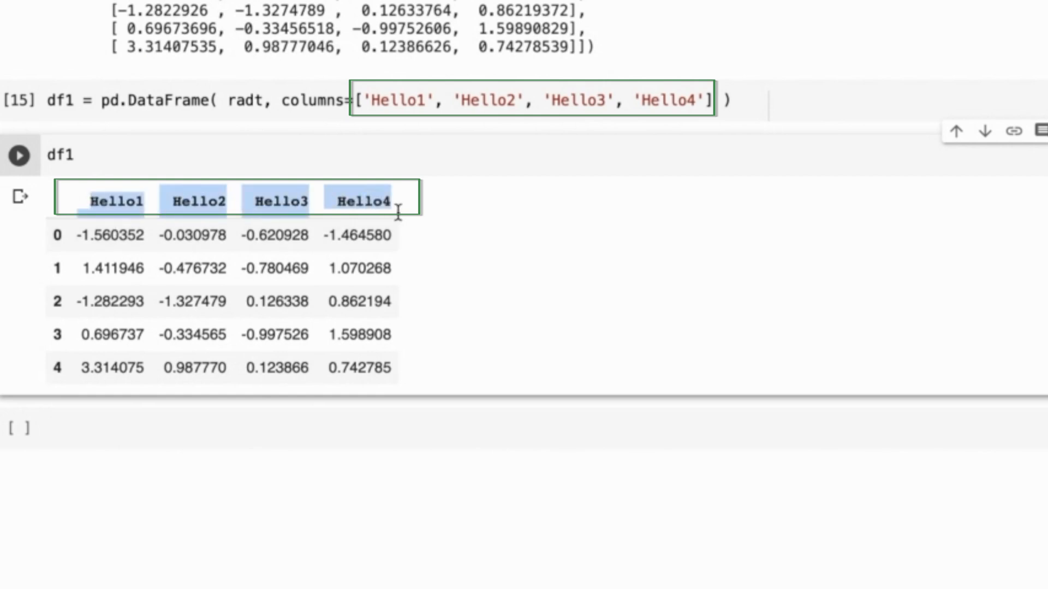
Scroll up to view the df1 table with Hello1–Hello4 columns
{"action": "scroll", "scroll_direction": "up", "scroll_amount": 3}
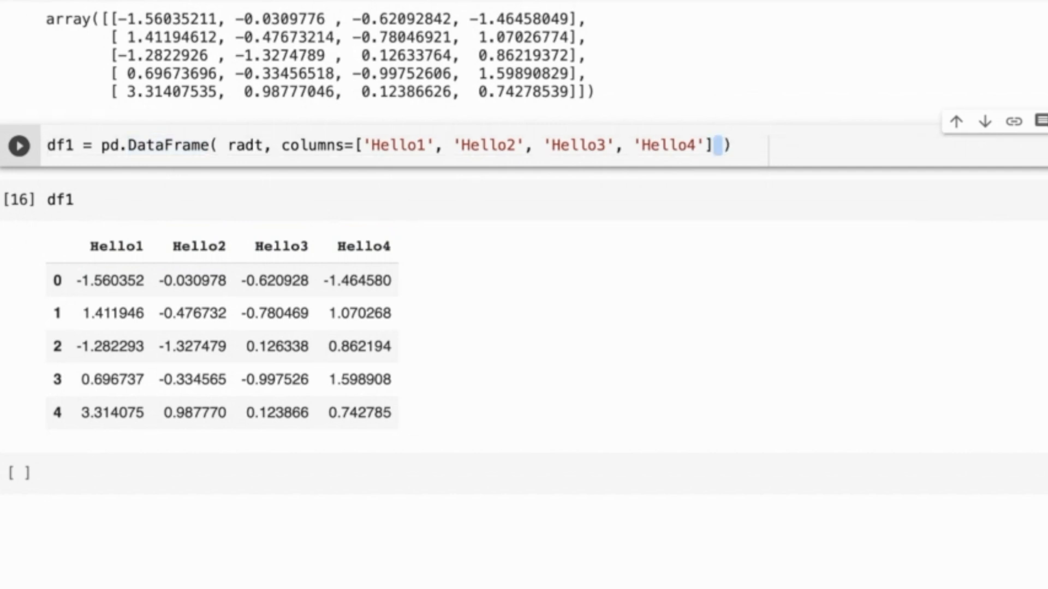
Add an index argument to the df1 DataFrame call
{"action": "type", "text": ","}
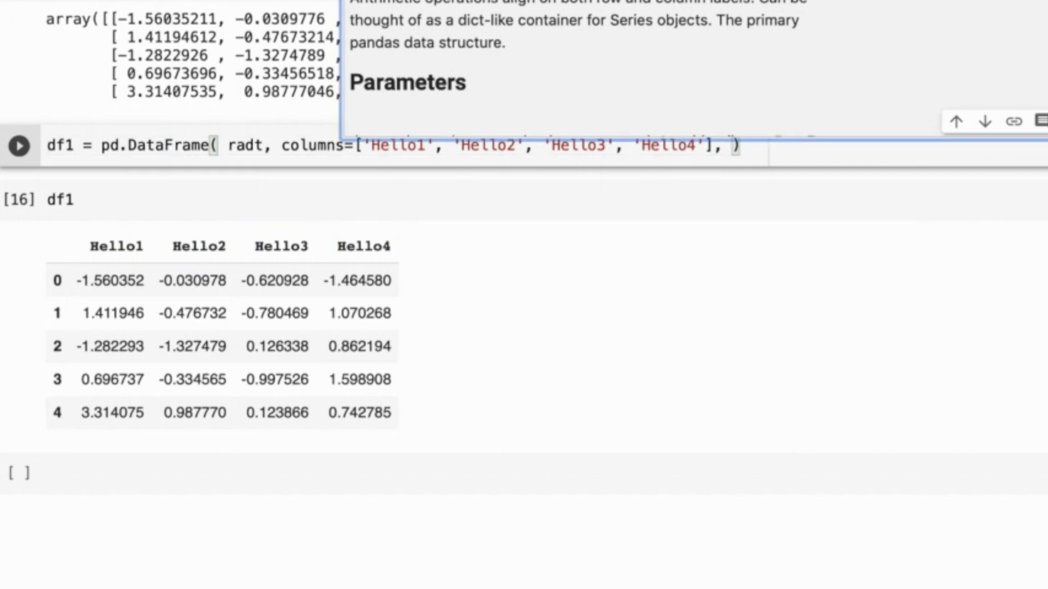
{"action": "type", "text": "index=['"}
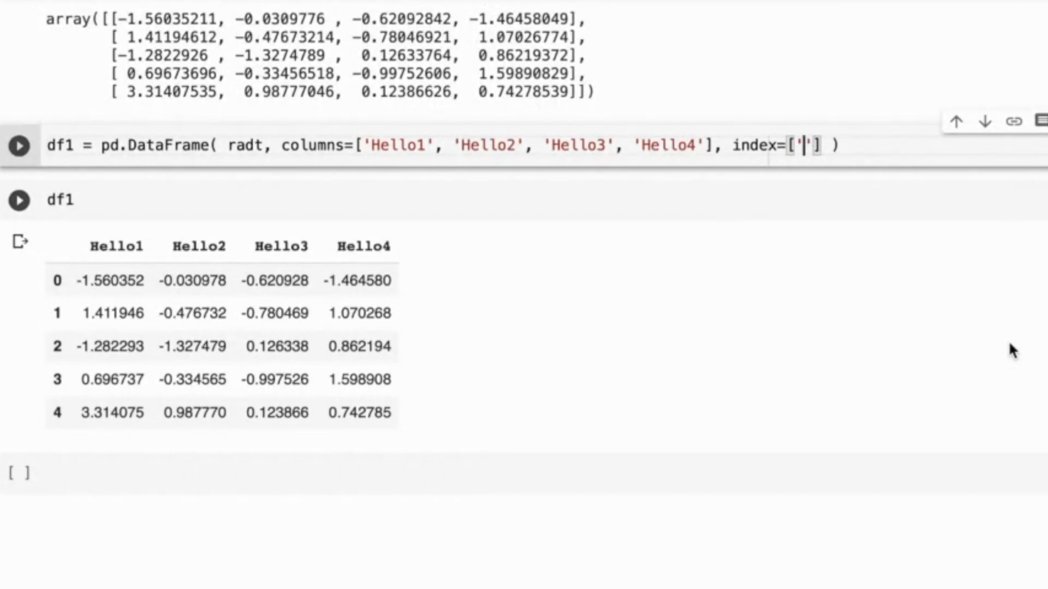
{"action": "mouse_move", "coordinate": [869, 313]}
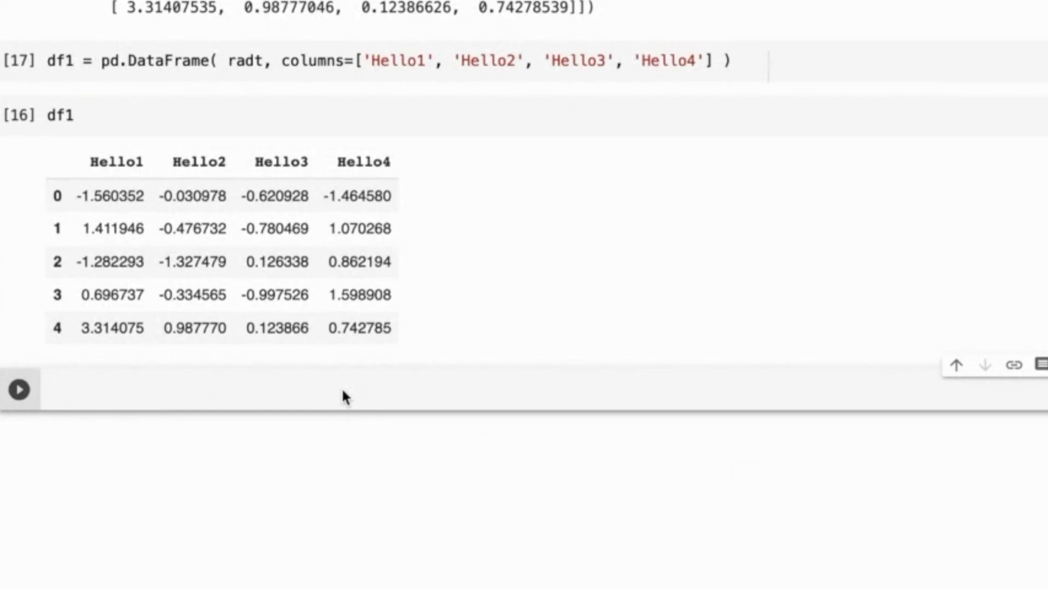
Run df1['Hello1'] to show the Hello1 column as a Series
{"action": "type", "text": "df1[]"}
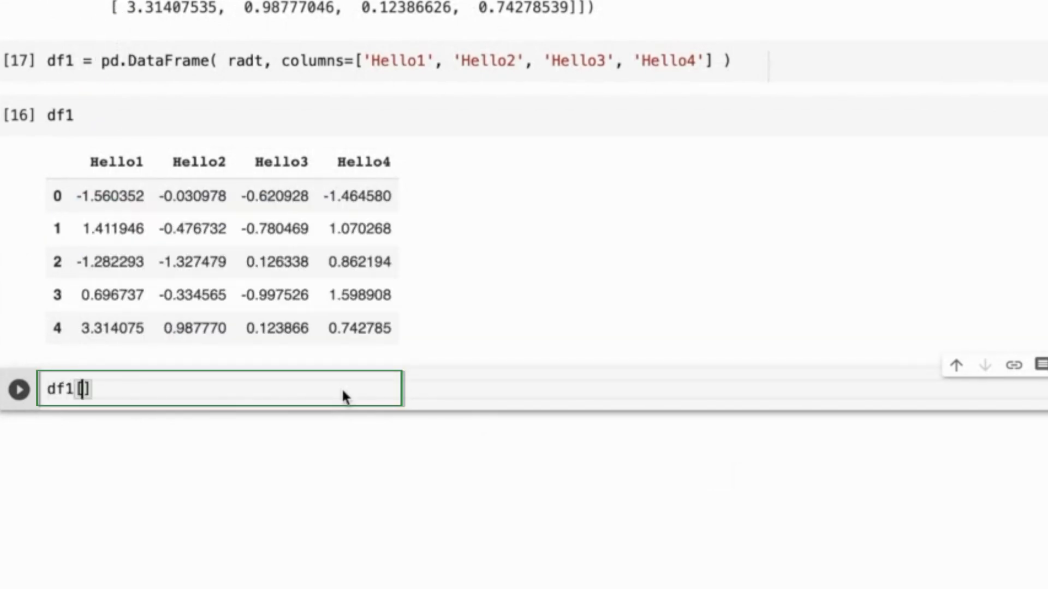
{"action": "type", "text": "Hello"}
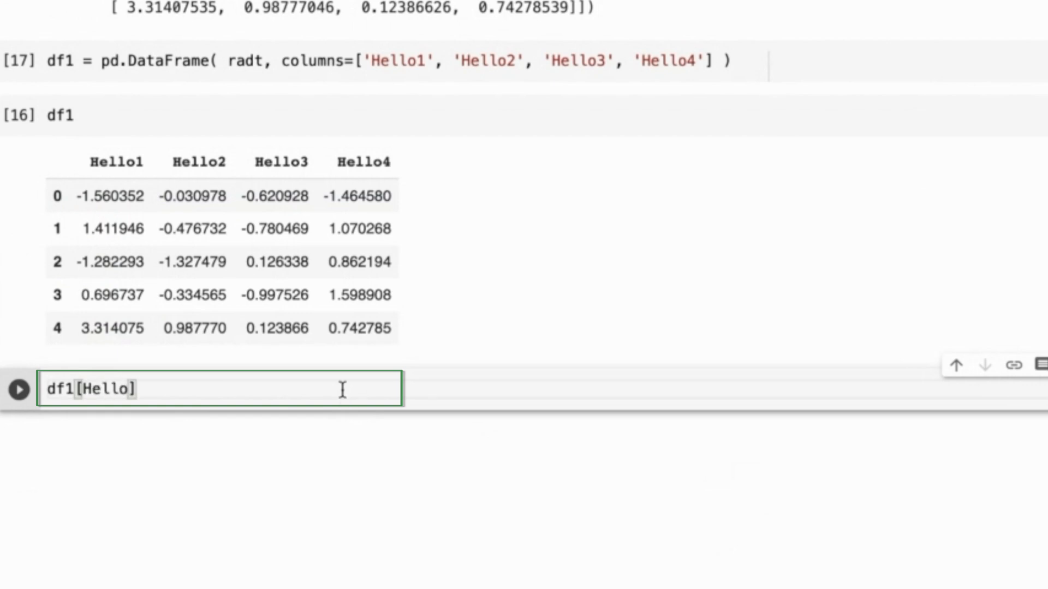
{"action": "type", "text": "1"}
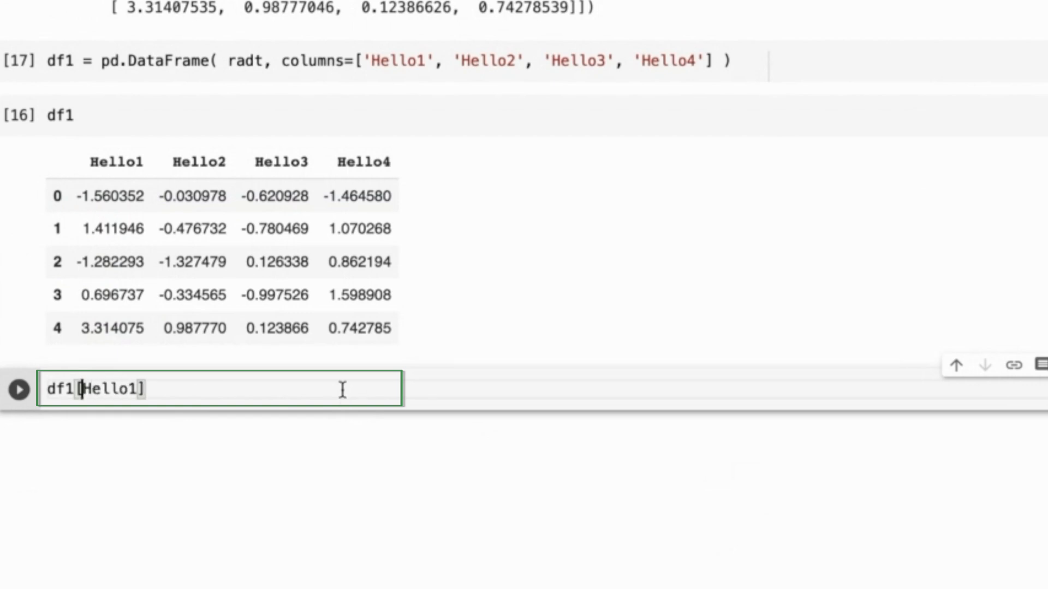
{"action": "type", "text": "'Hello1'"}
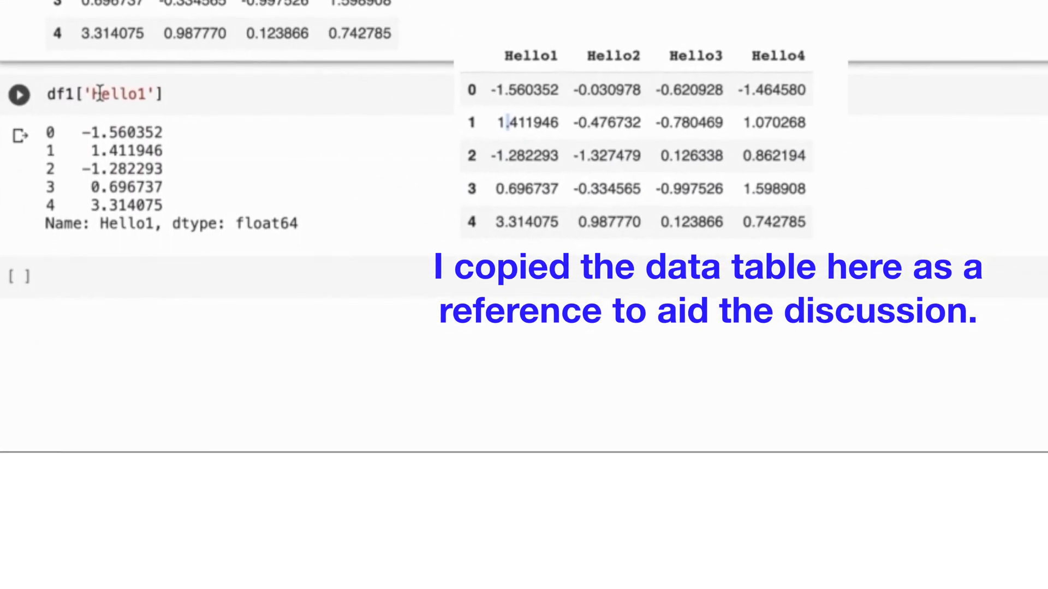
{"action": "left_click", "coordinate": [18, 94]}
{"action": "type", "text": "df1["}
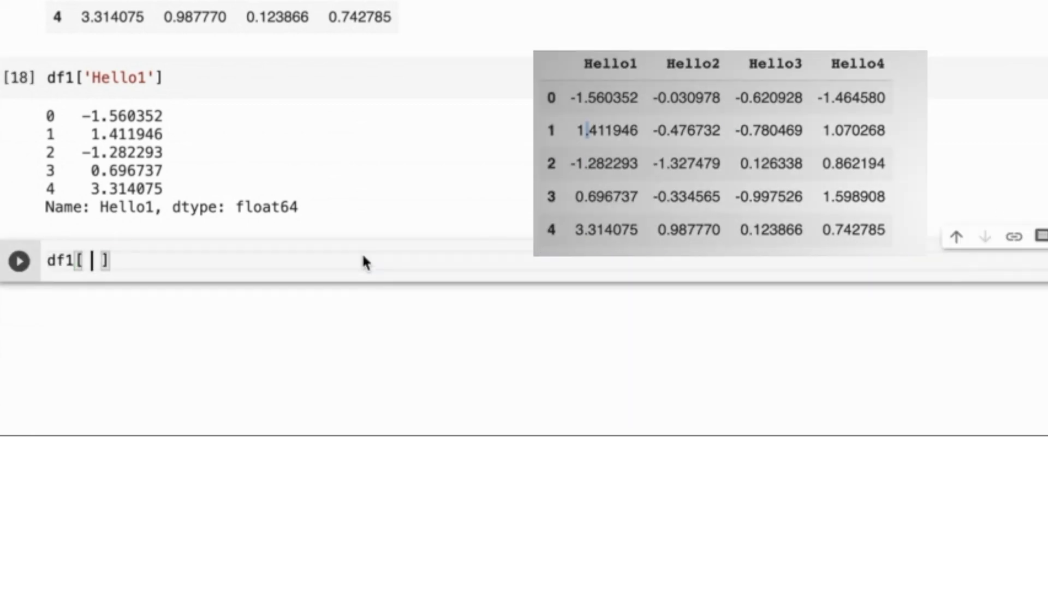
Run df1[['Hello1', 'Hello3']] to show those two columns
{"action": "type", "text": "'"}
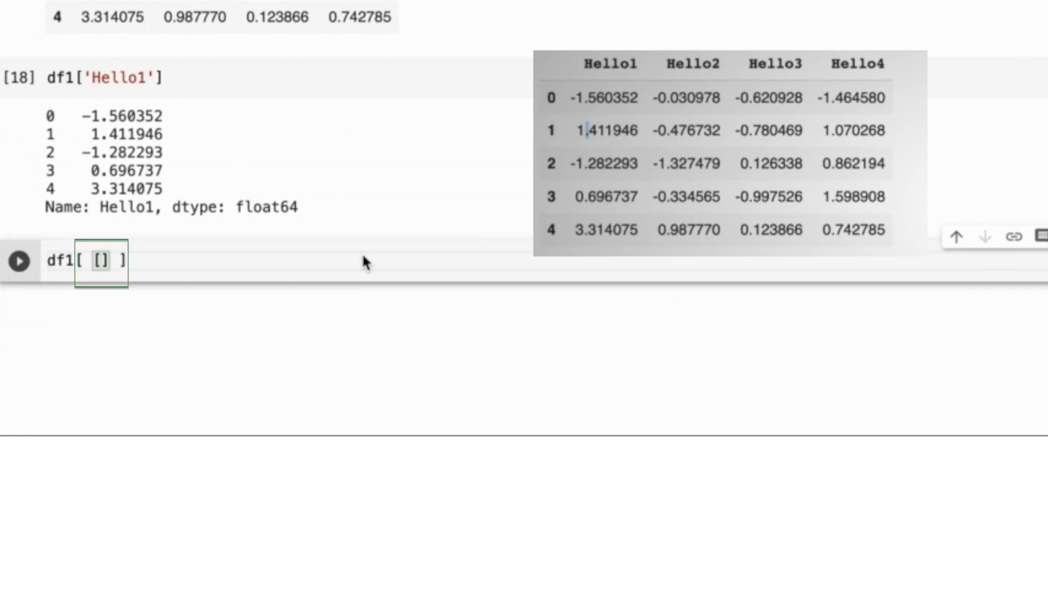
{"action": "left_click", "coordinate": [187, 260]}
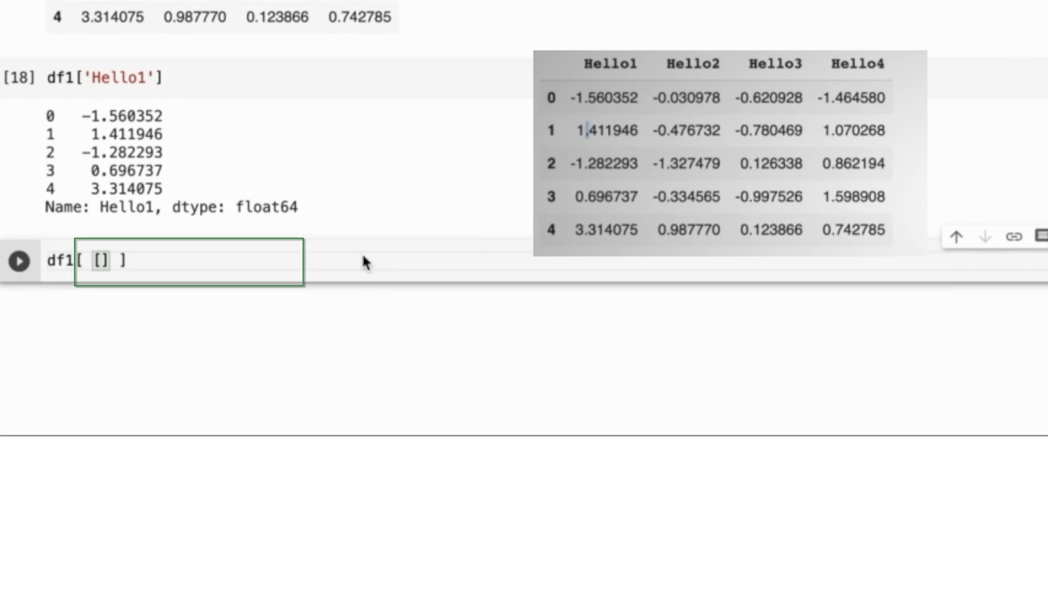
{"action": "type", "text": "'Hello1', 'Hello3"}
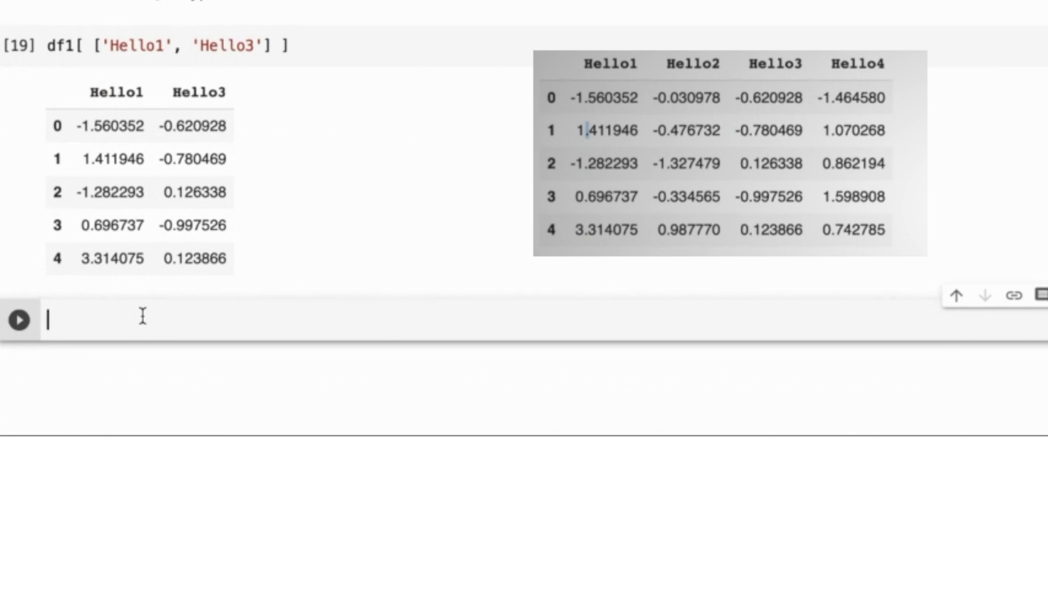
{"action": "left_click", "coordinate": [164, 45]}
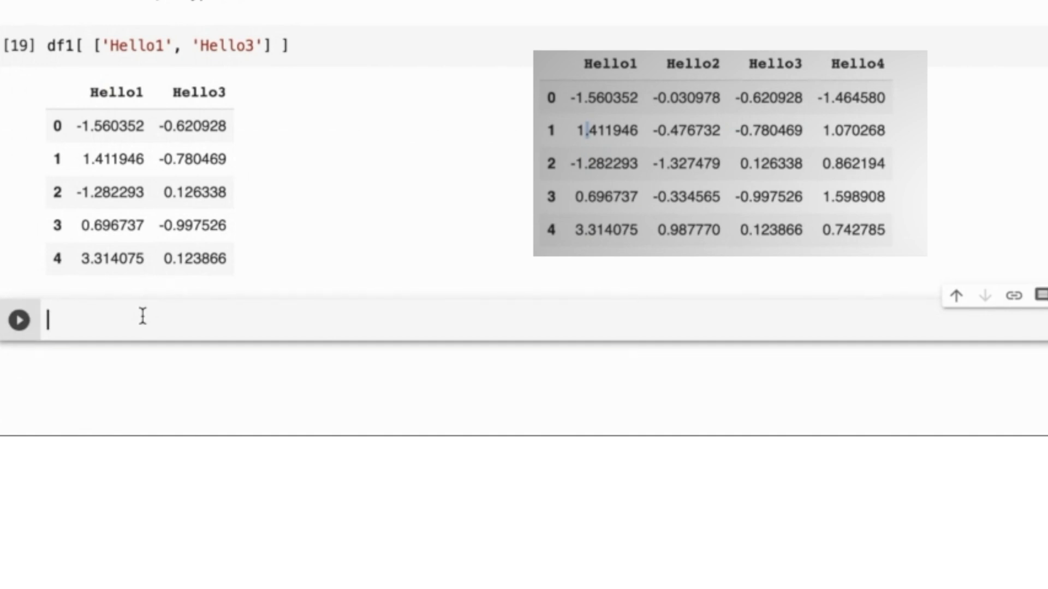
Type the unfinished assignment df1['MyNewCol']=df1['Hello1']+df1['H'] into the empty cell
{"action": "type", "text": "df1"}
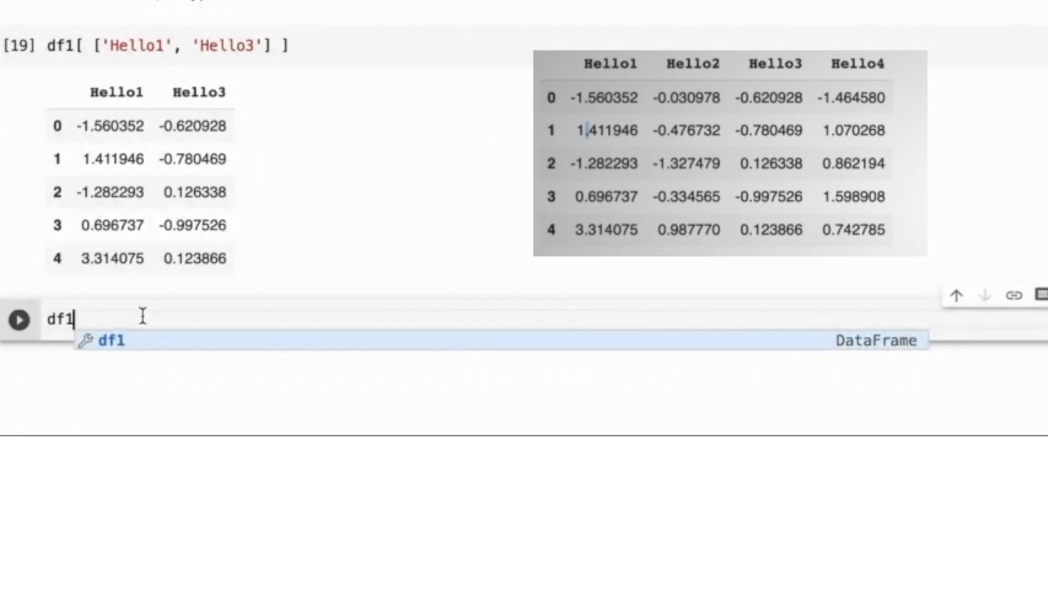
{"action": "type", "text": "[]"}
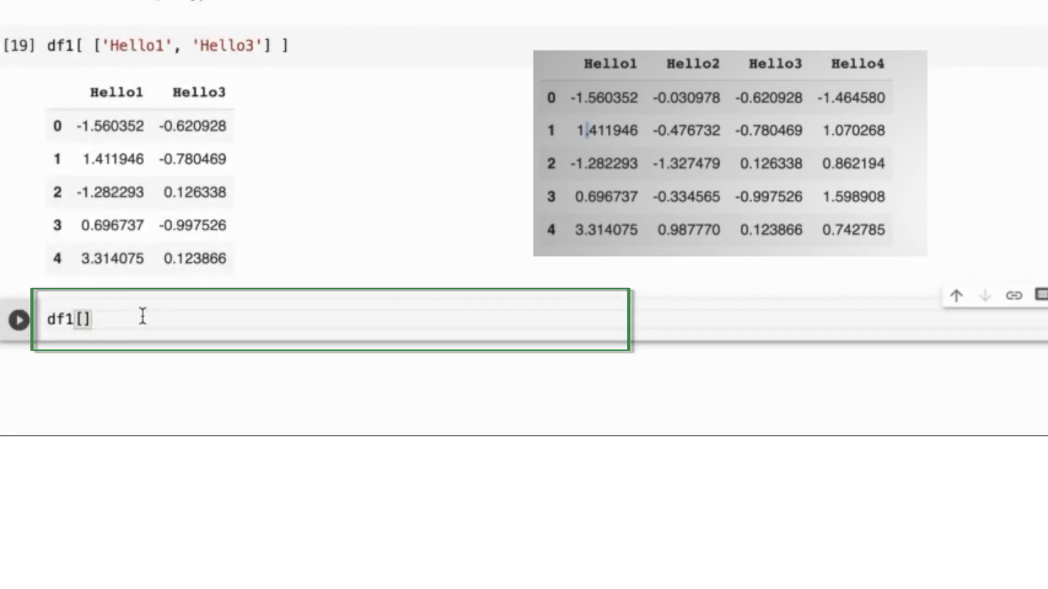
{"action": "type", "text": "''"}
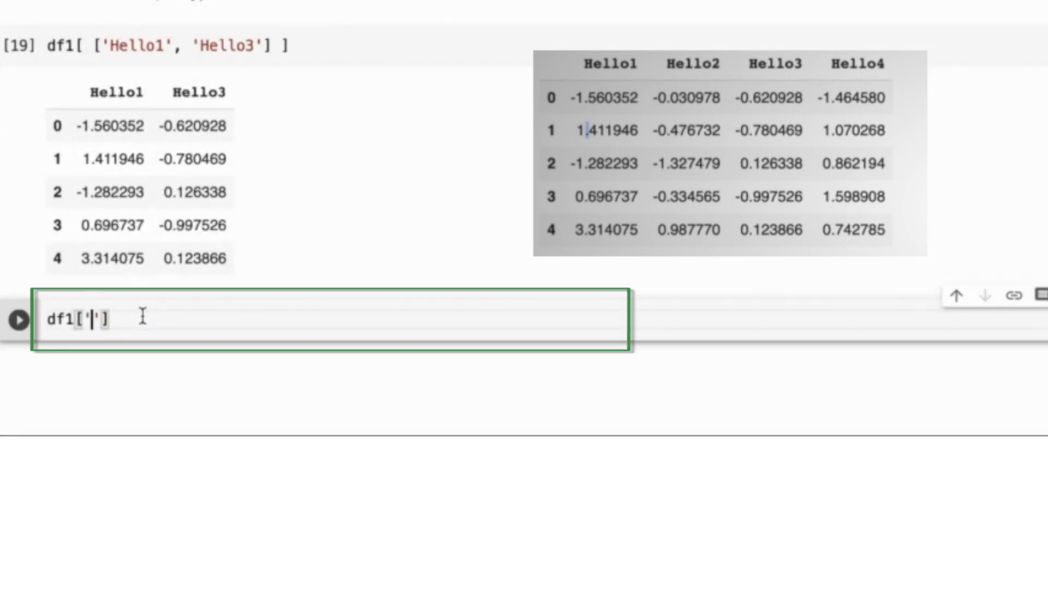
{"action": "type", "text": "MyNewCol"}
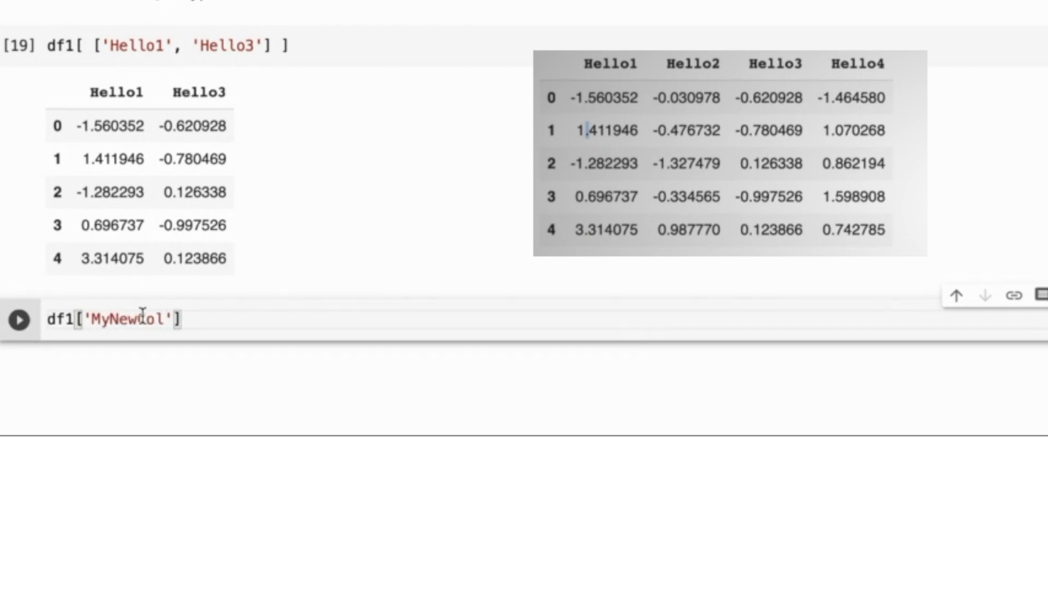
{"action": "type", "text": "="}
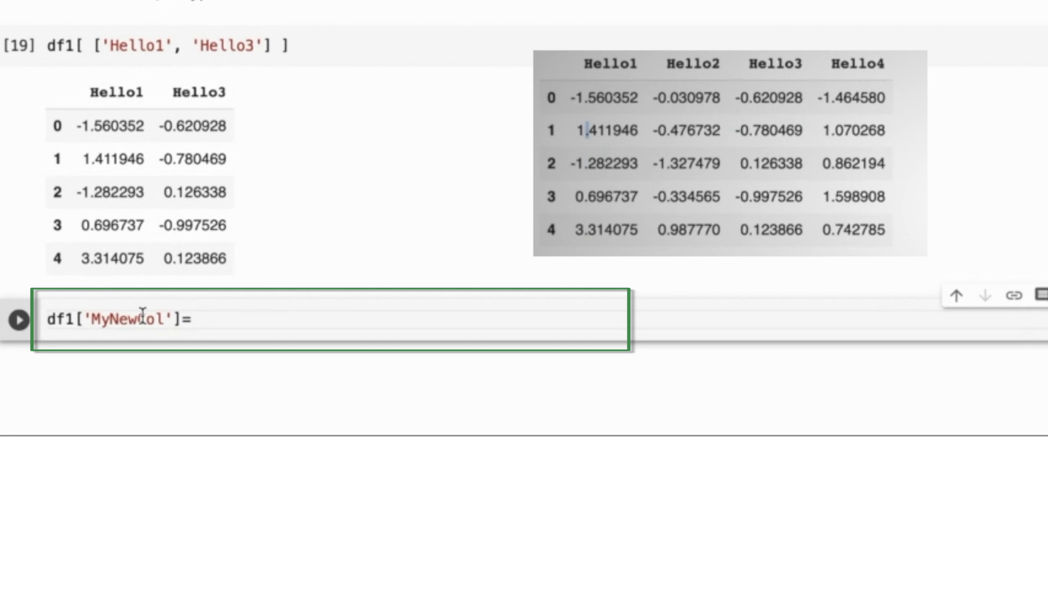
{"action": "type", "text": "df1['"}
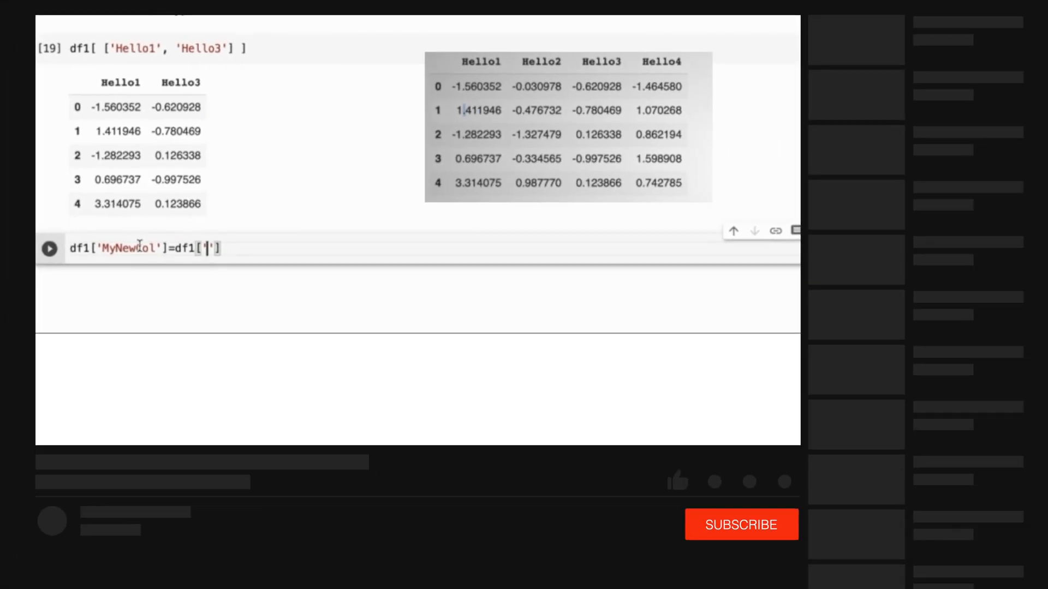
{"action": "left_click", "coordinate": [675, 482]}
{"action": "type", "text": "Hello"}
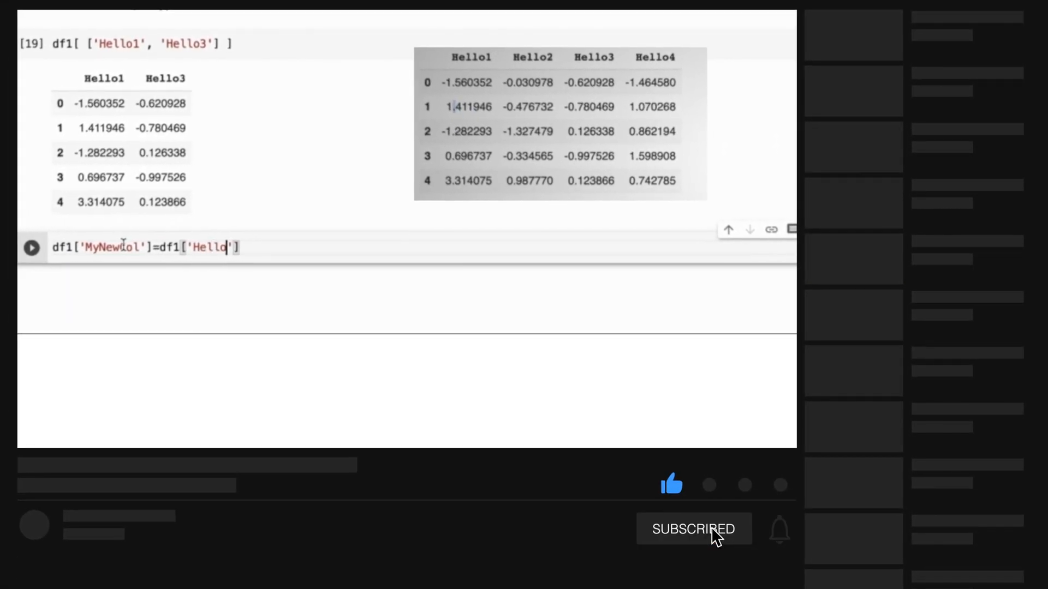
{"action": "type", "text": "1"}
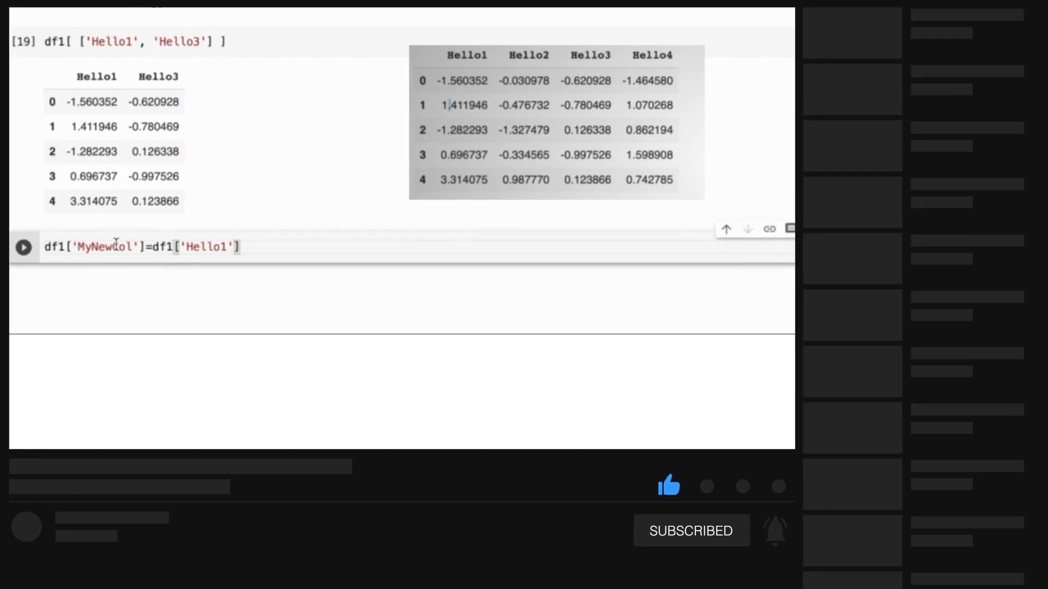
{"action": "type", "text": "+d"}
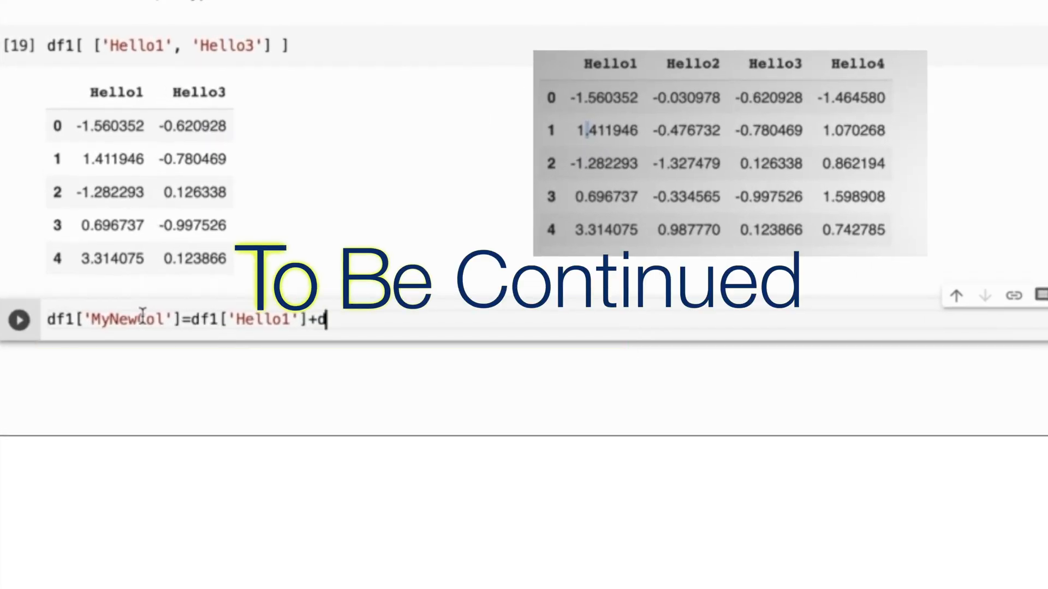
{"action": "type", "text": "f1"}
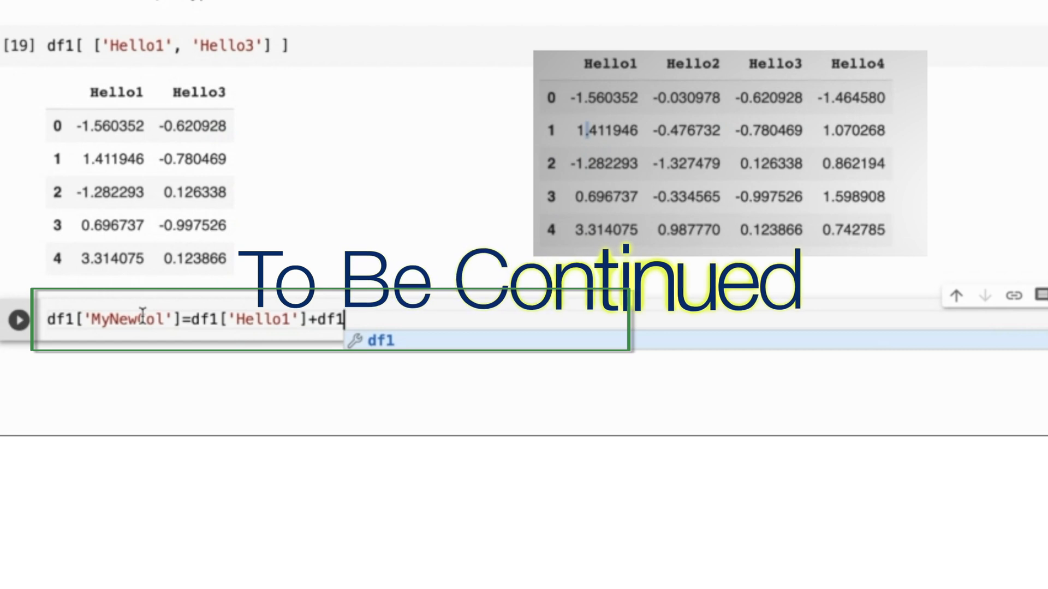
{"action": "type", "text": "['H']"}
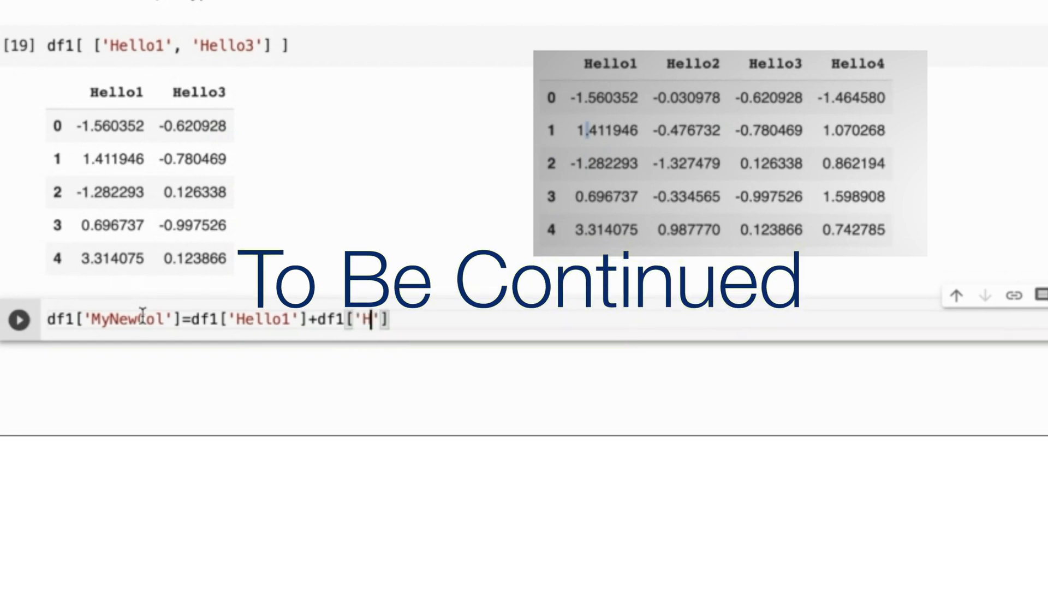